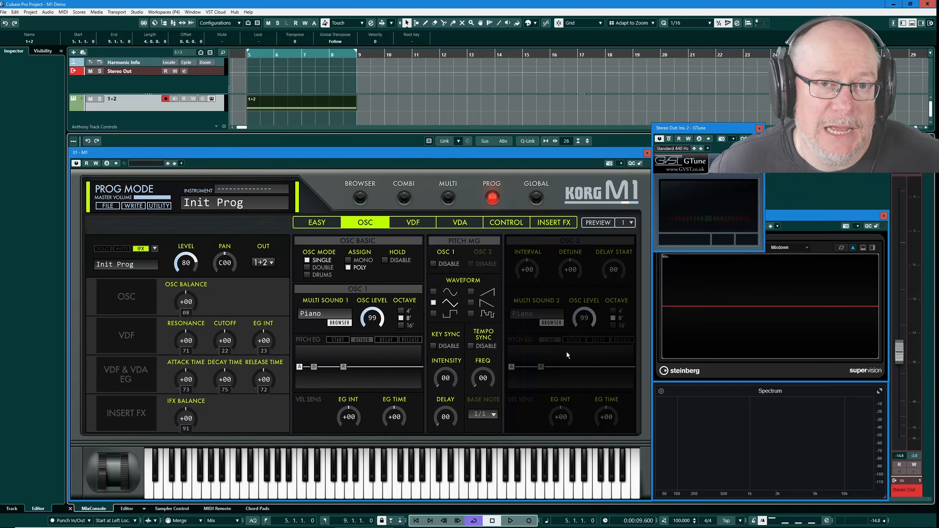
mouse_move(370, 245)
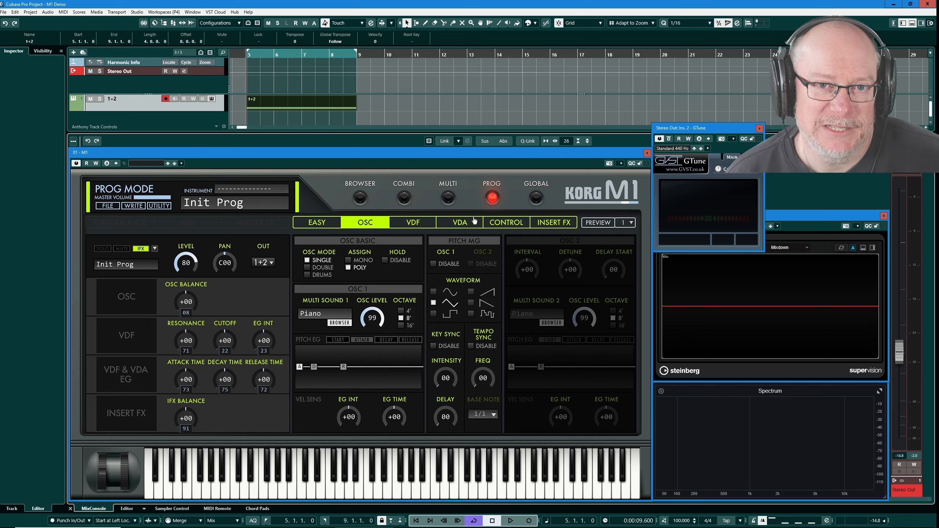
mouse_move(496, 207)
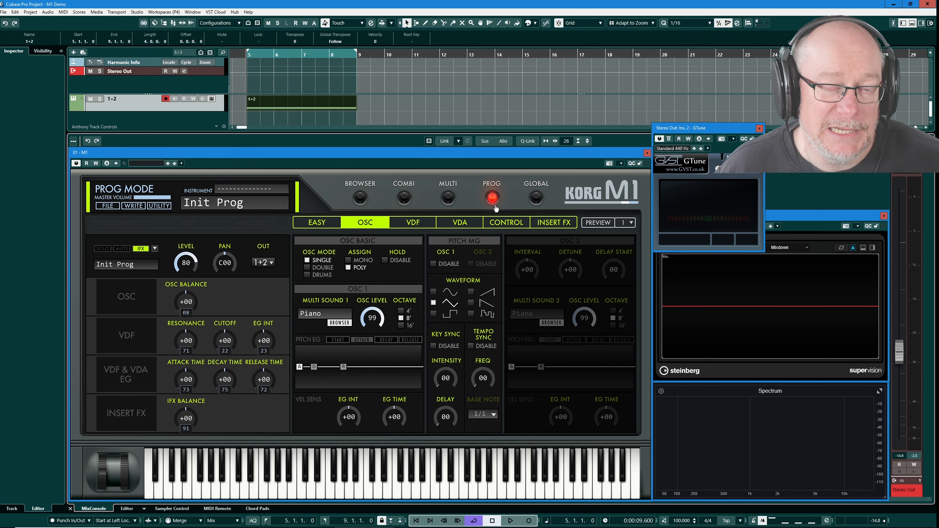
mouse_move(417, 202)
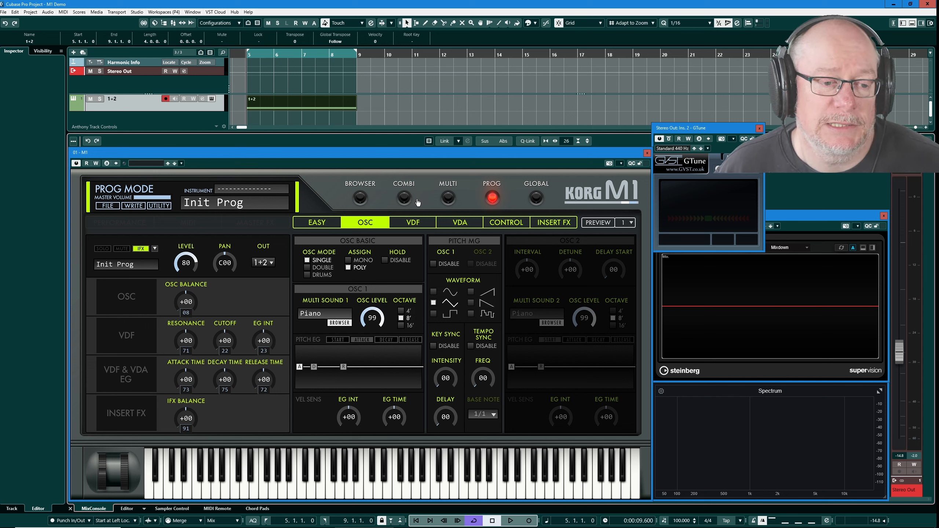
mouse_move(476, 280)
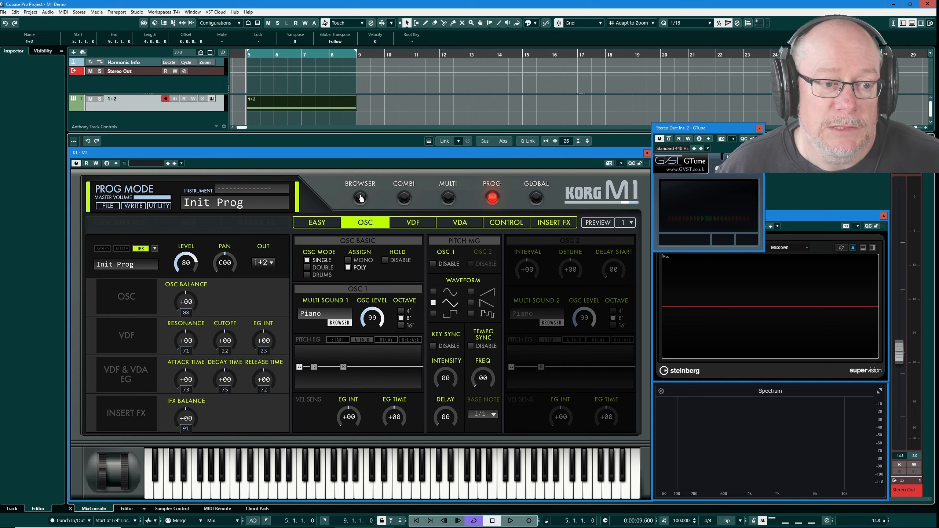
Load the M01 01 Piano 16' preset from the Card 1 list in the browser
click(360, 195)
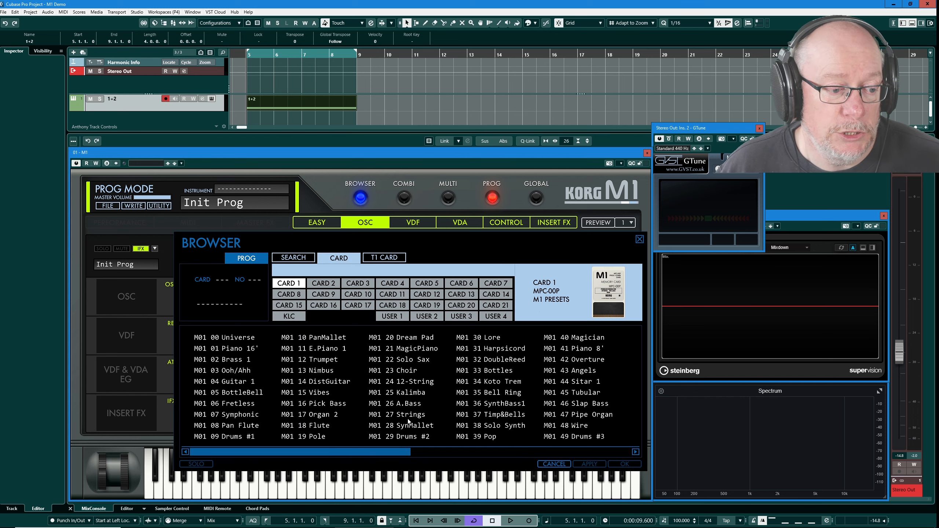
click(229, 348)
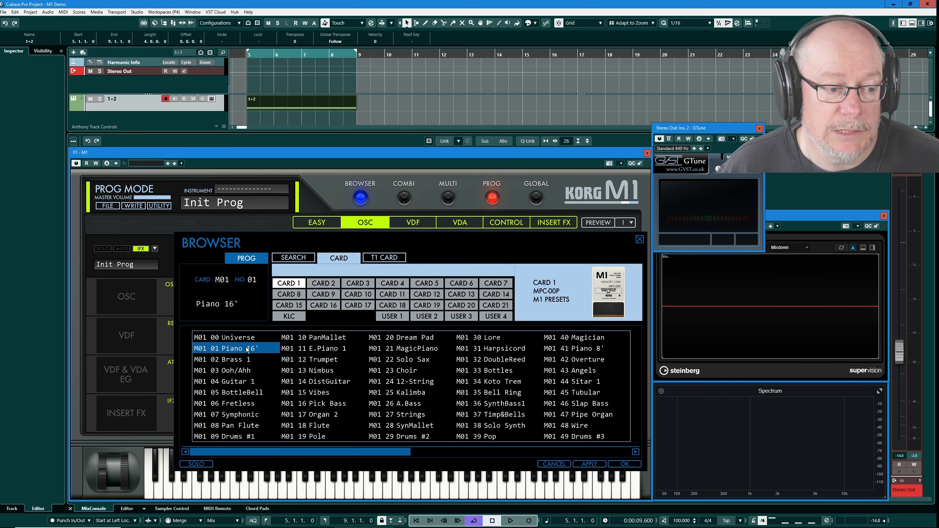
click(623, 464)
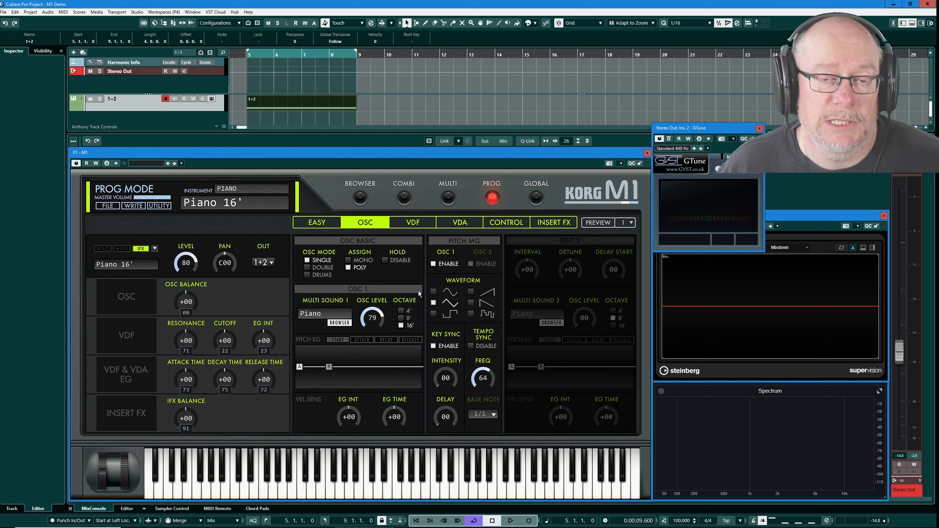
mouse_move(96, 224)
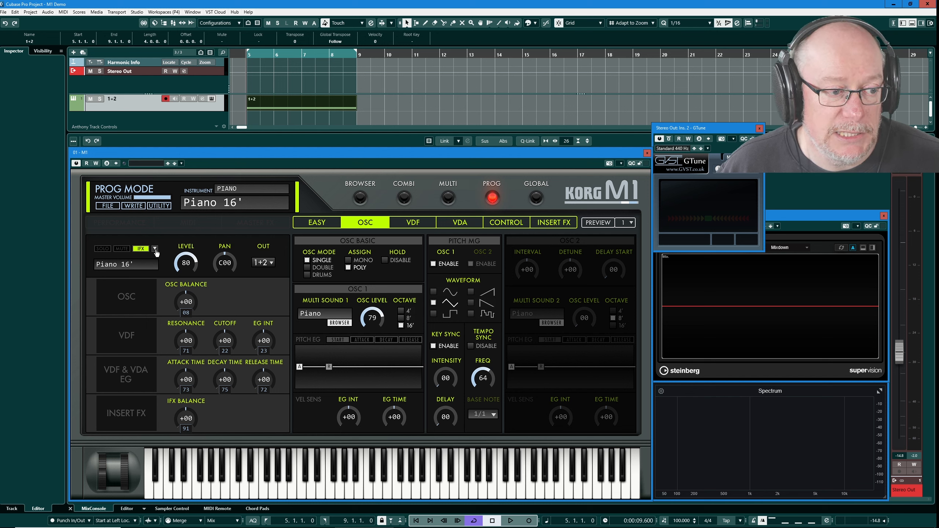
Choose Initialize from the program dropdown to restore the blank Init Prog
click(155, 249)
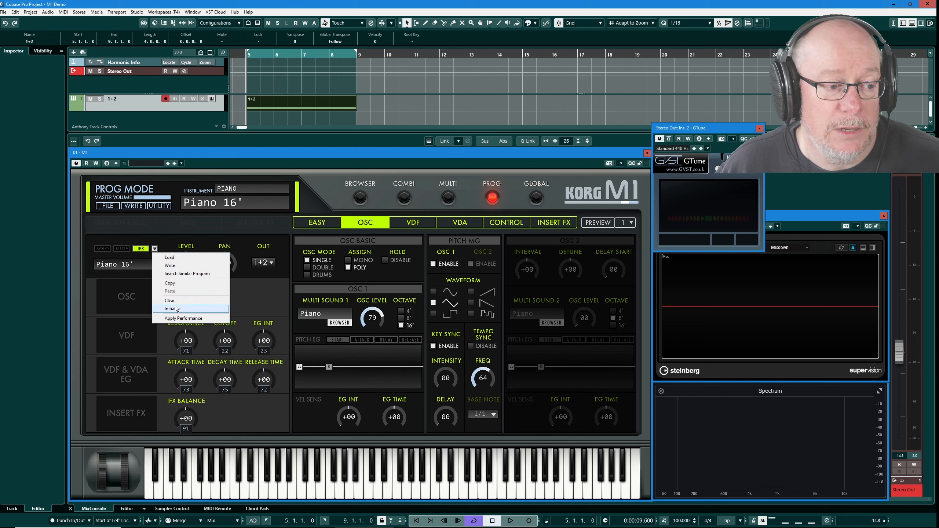
click(173, 308)
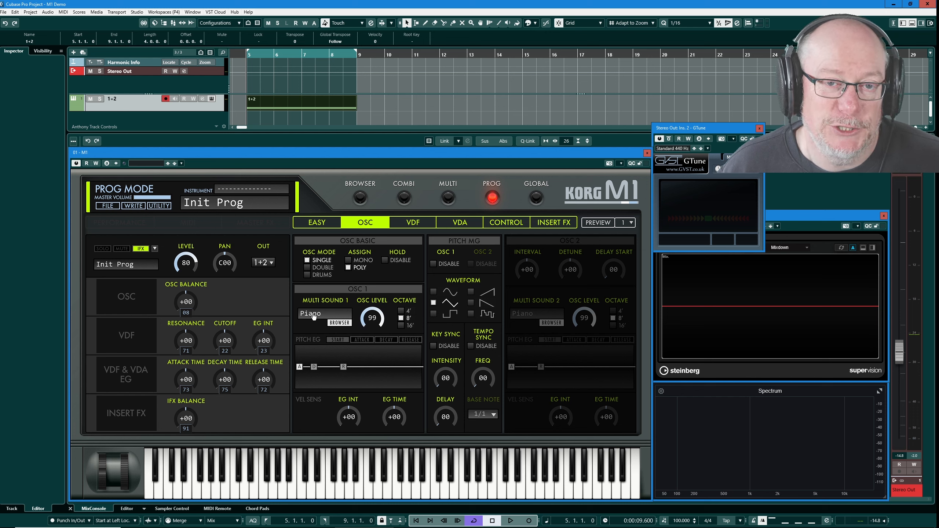
mouse_move(339, 325)
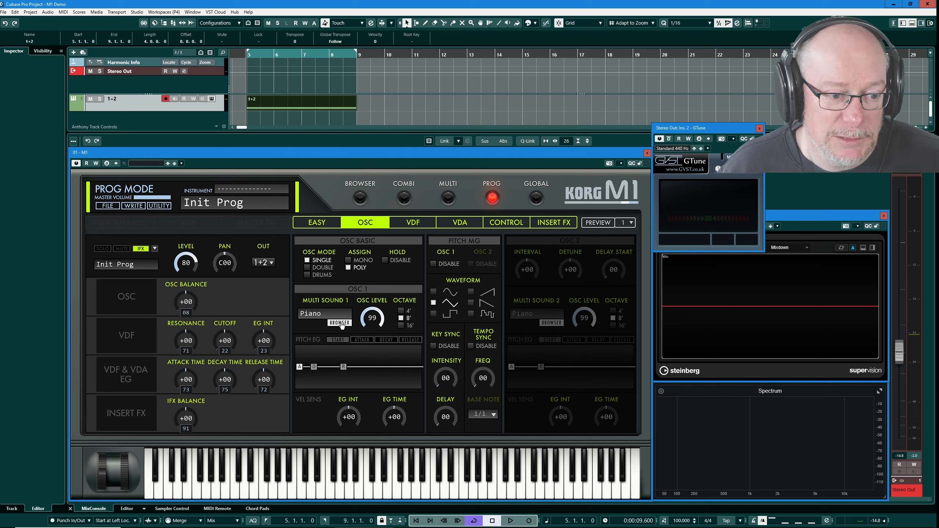
Open the OSC 1 multisound browser to replace the Piano sound
click(339, 322)
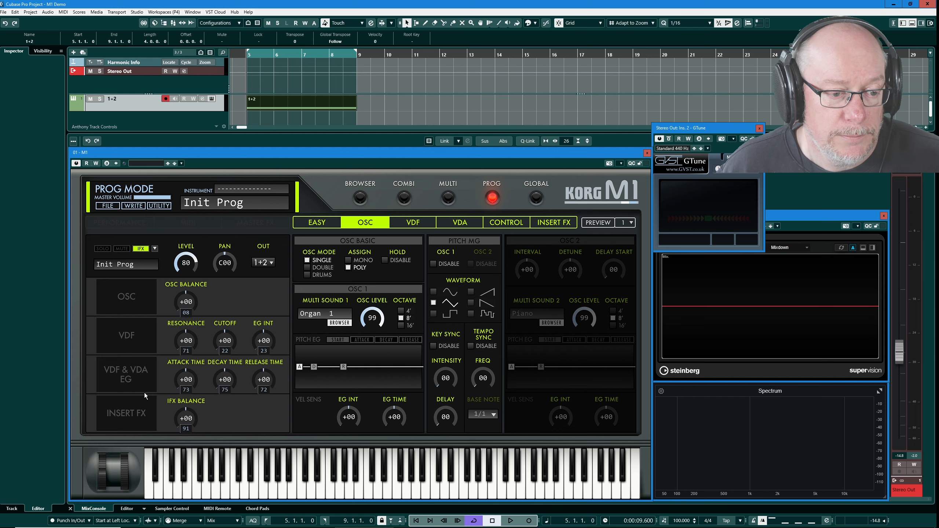
mouse_move(276, 410)
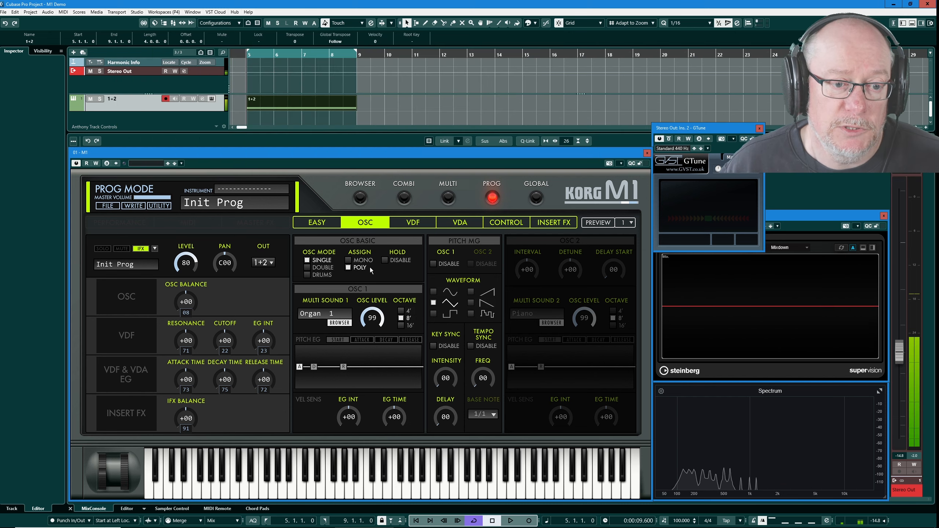
click(350, 260)
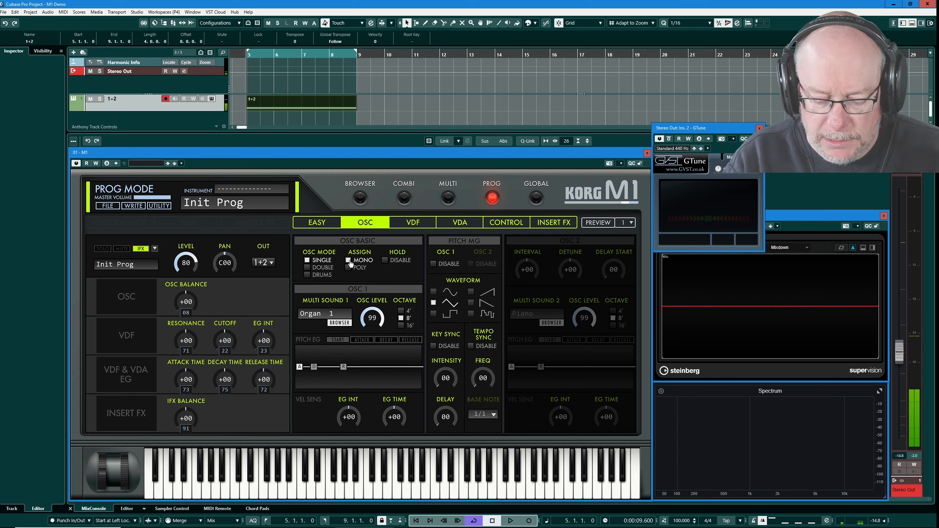
click(349, 268)
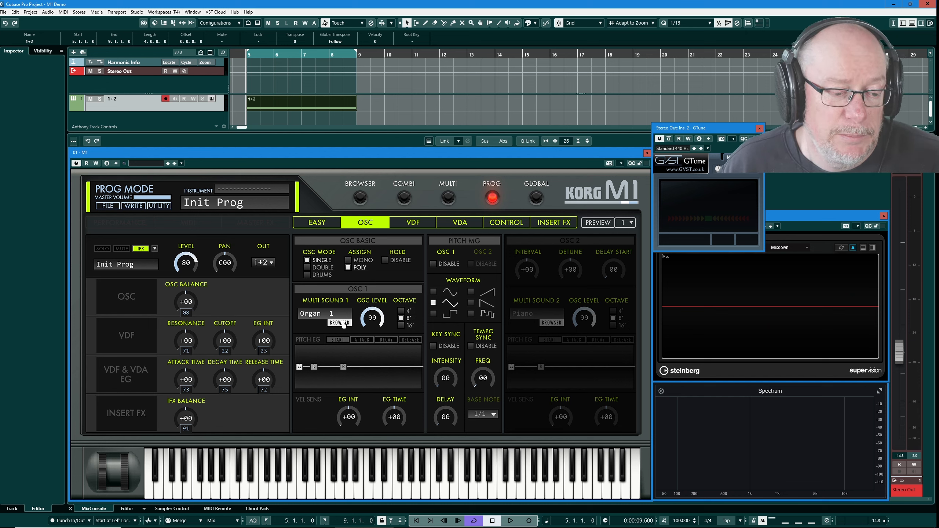
Browse the oscillator 1 multisound lists on cards 1 and 2, keeping Organ 1 selected
click(339, 322)
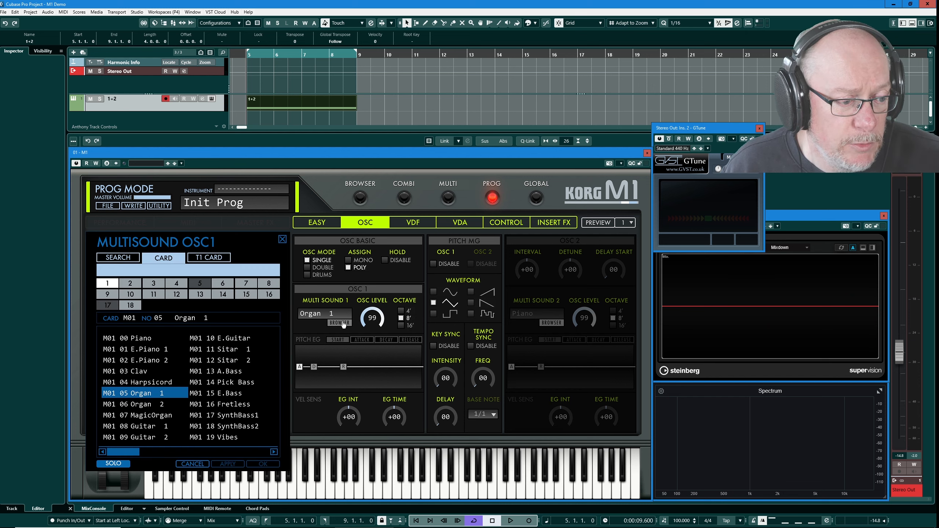
mouse_move(319, 360)
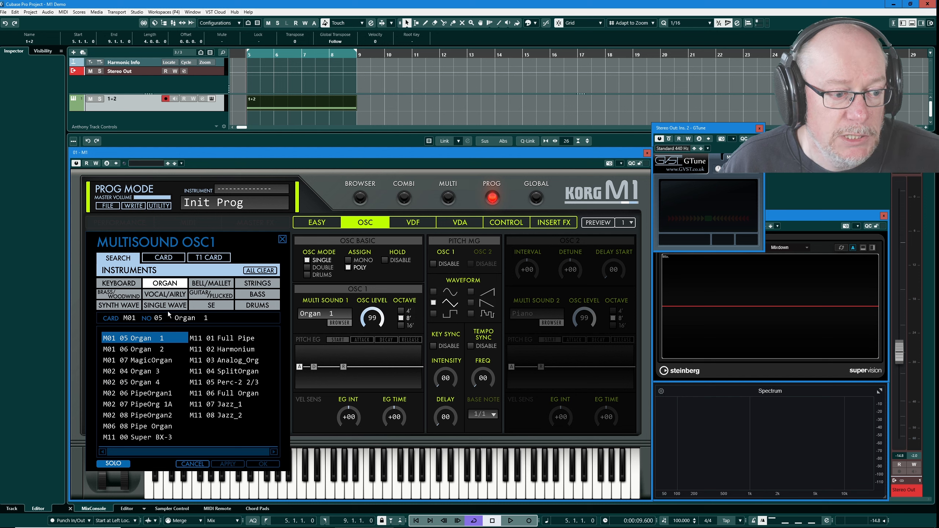
mouse_move(132, 418)
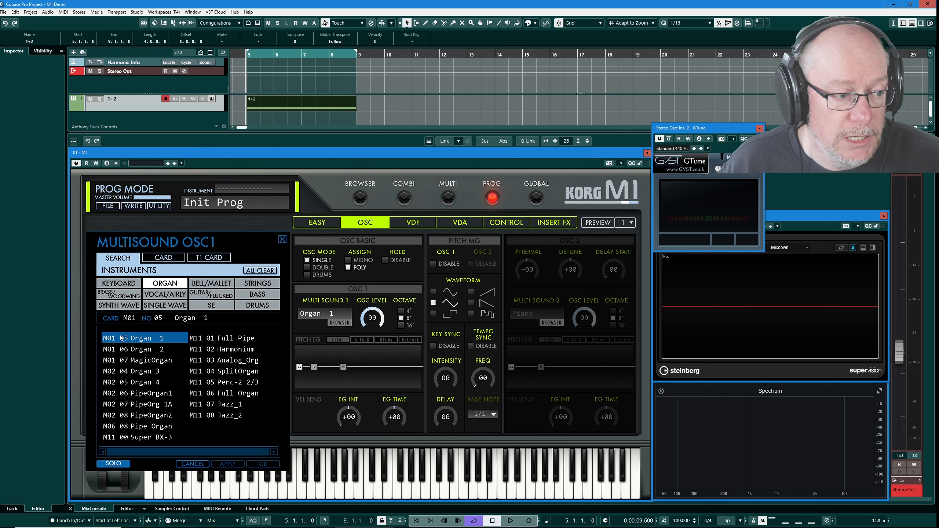
click(163, 258)
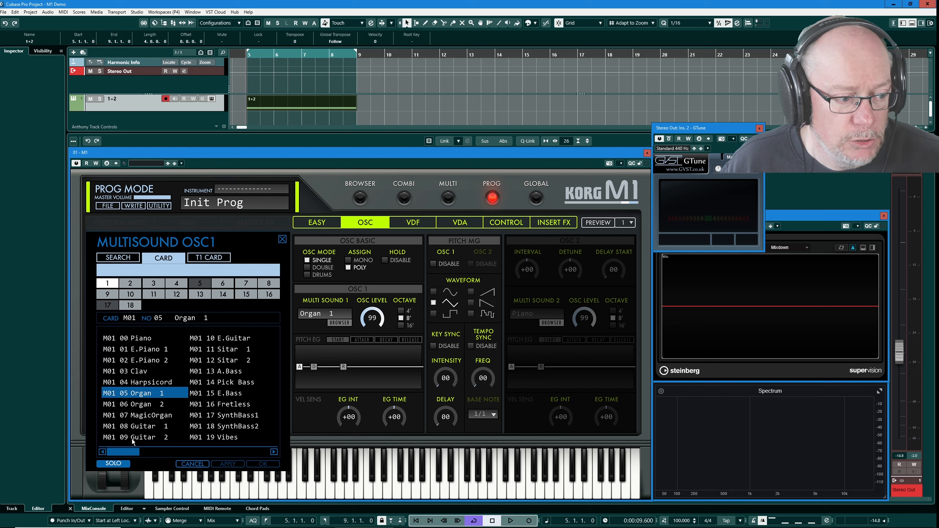
scroll(down, 3)
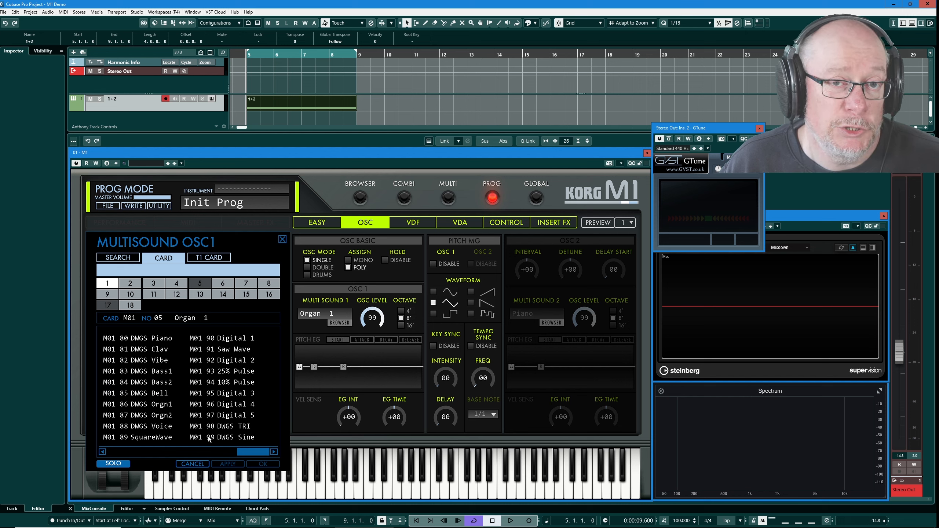
mouse_move(146, 304)
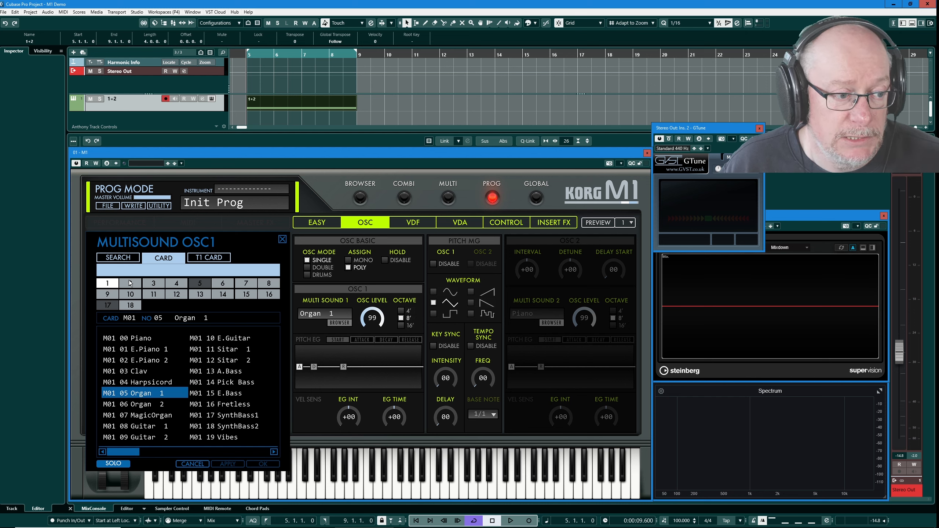
click(130, 283)
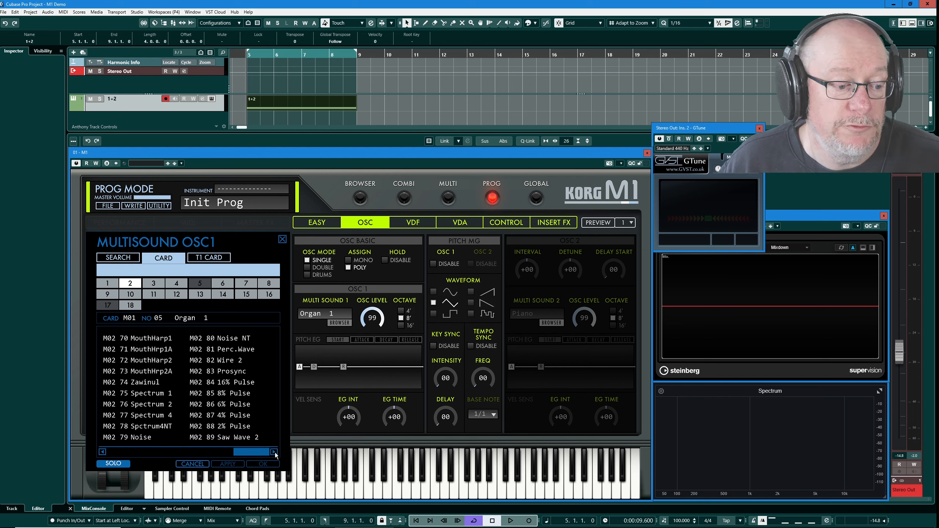
click(102, 452)
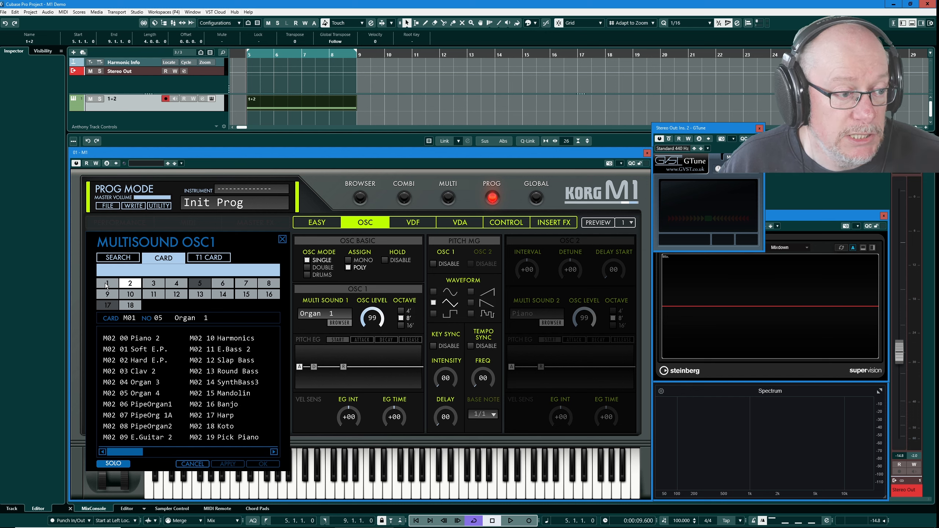
click(107, 283)
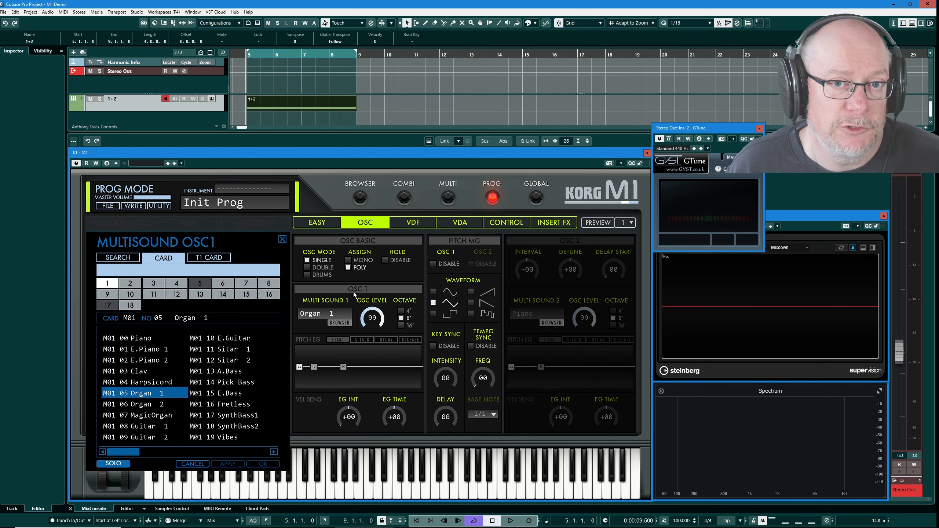
mouse_move(284, 314)
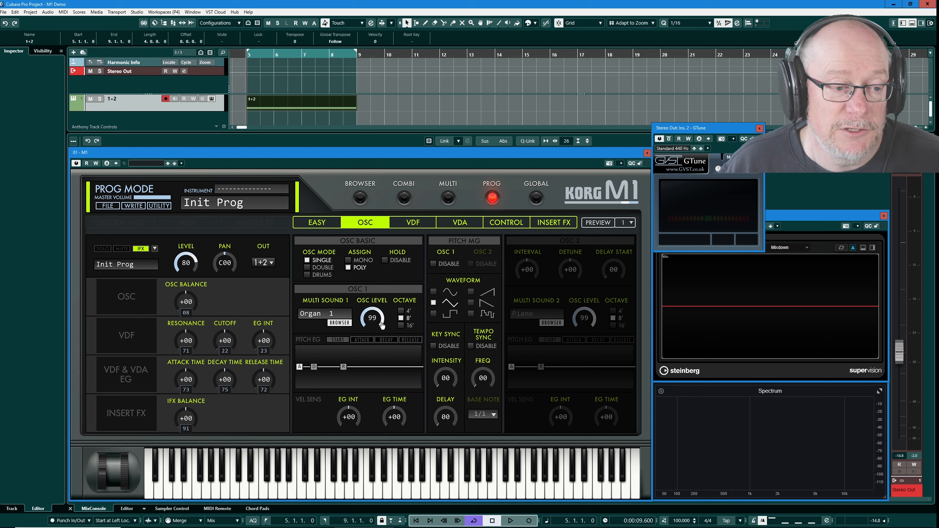
click(308, 268)
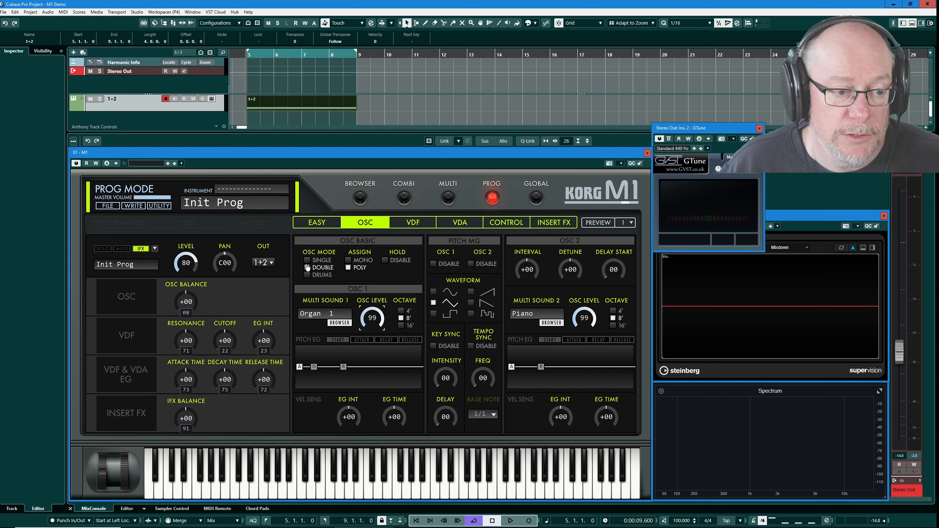
click(308, 260)
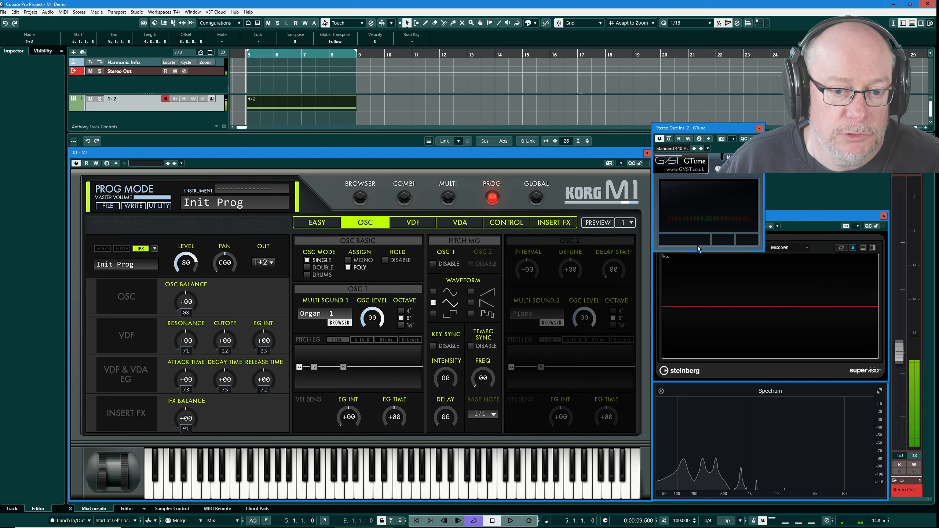
mouse_move(556, 297)
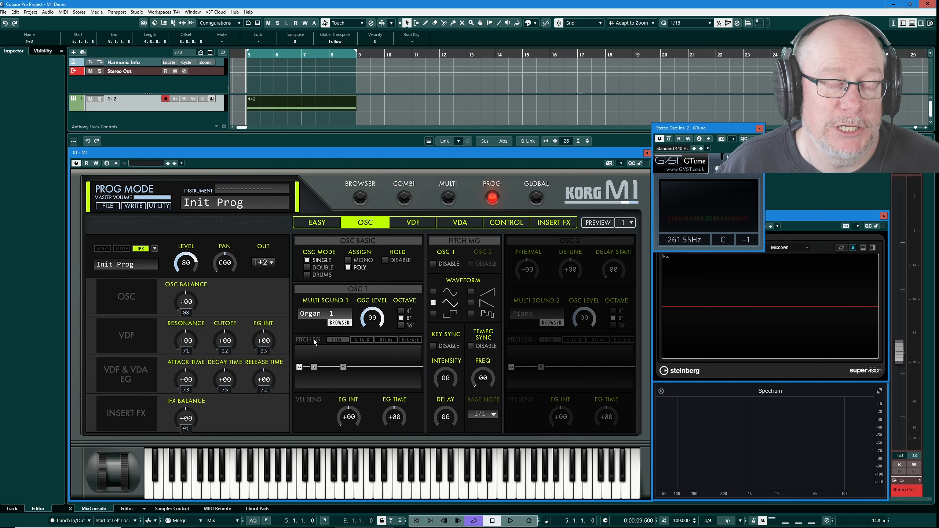
mouse_move(498, 325)
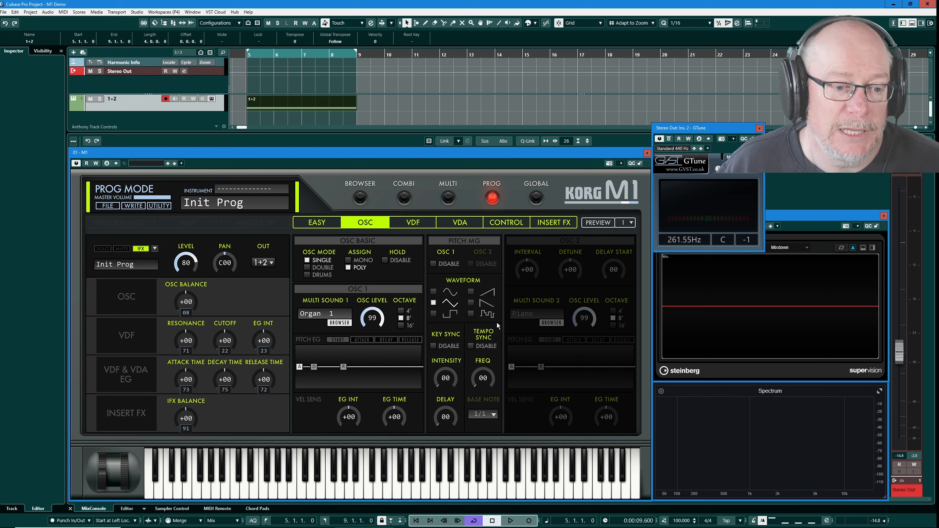
mouse_move(421, 332)
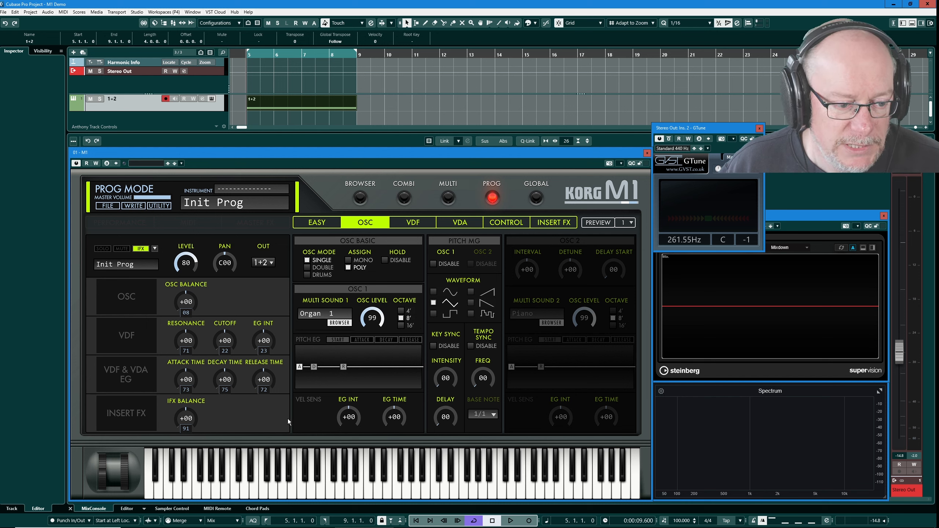
mouse_move(295, 424)
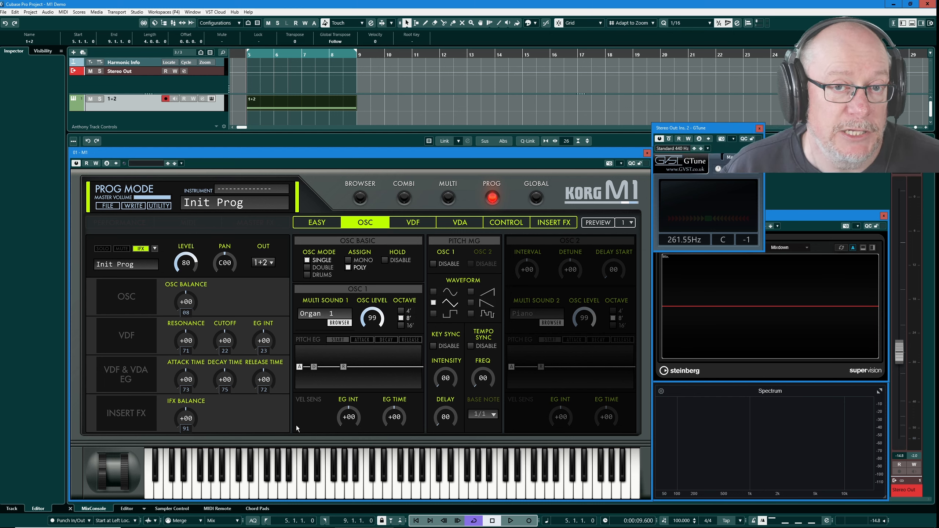
mouse_move(344, 444)
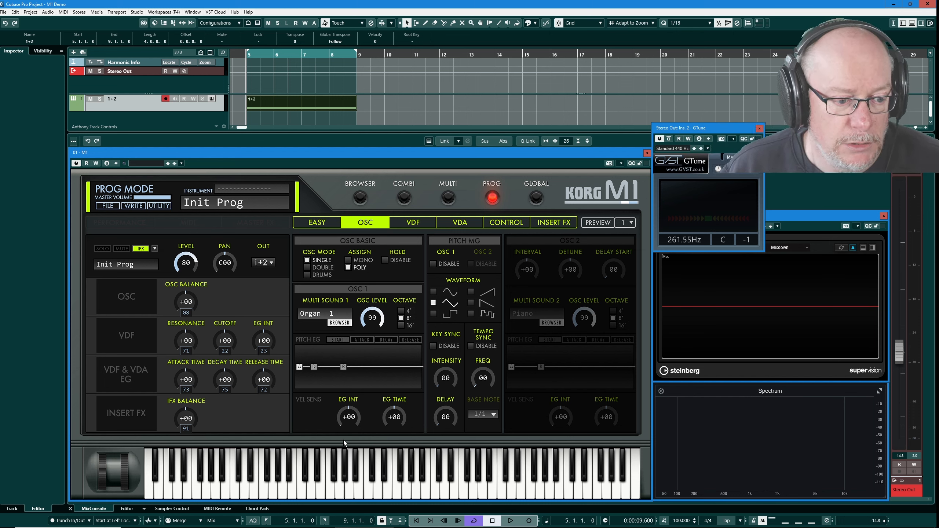
mouse_move(335, 357)
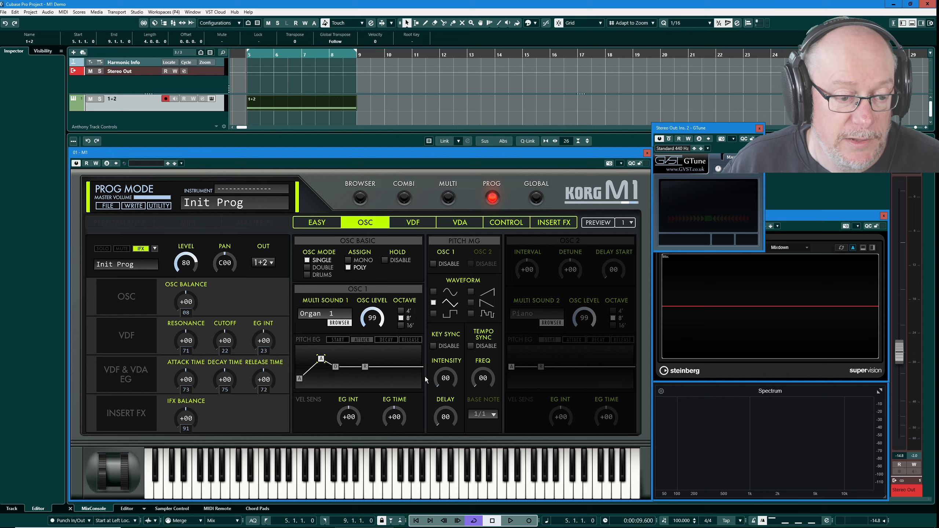
mouse_move(300, 366)
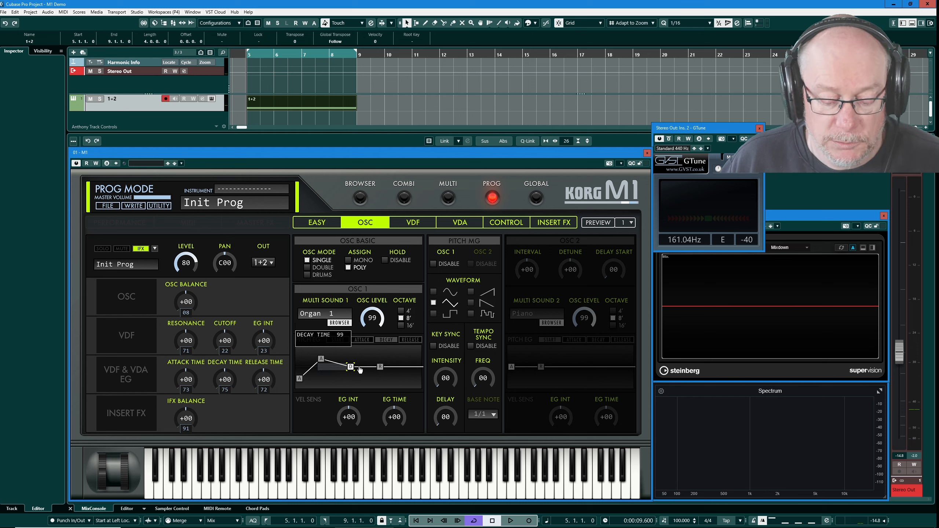
mouse_move(356, 373)
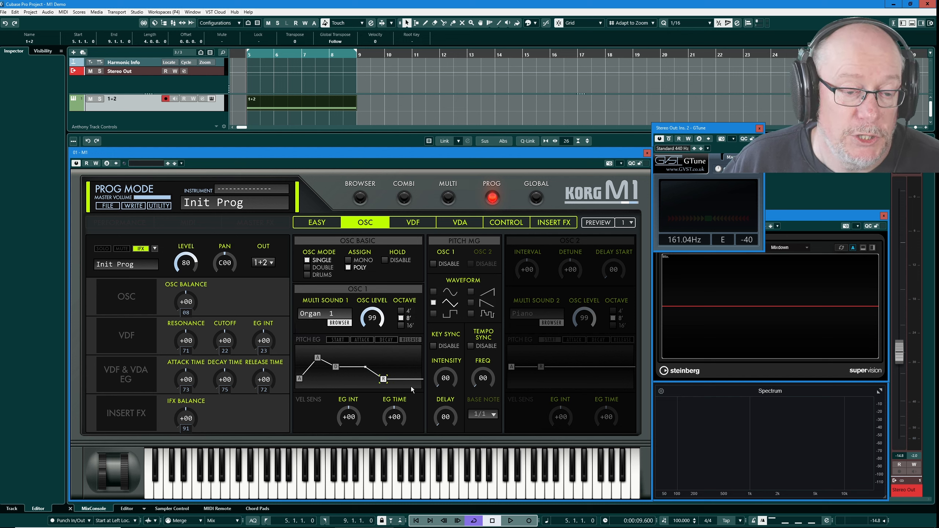
mouse_move(404, 392)
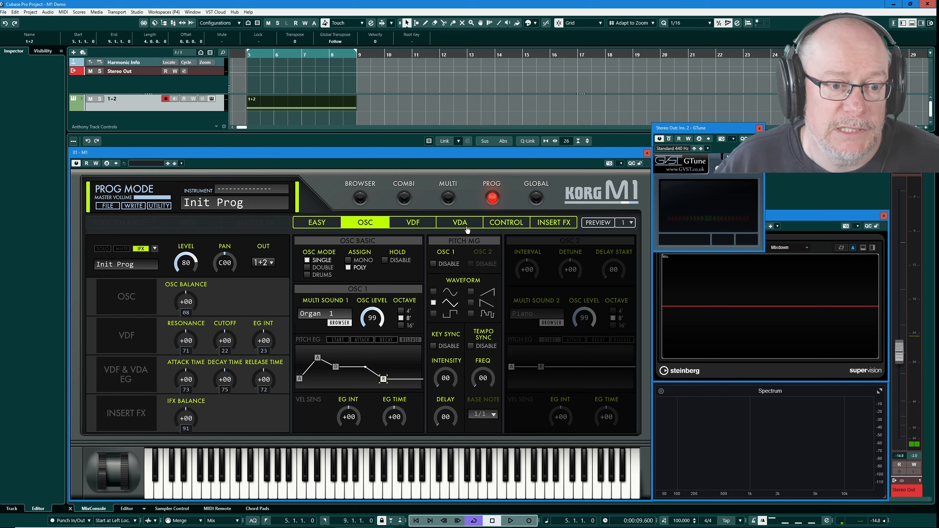
View the VDA 1 EG and VDA MG page, then return to the OSC page
click(459, 223)
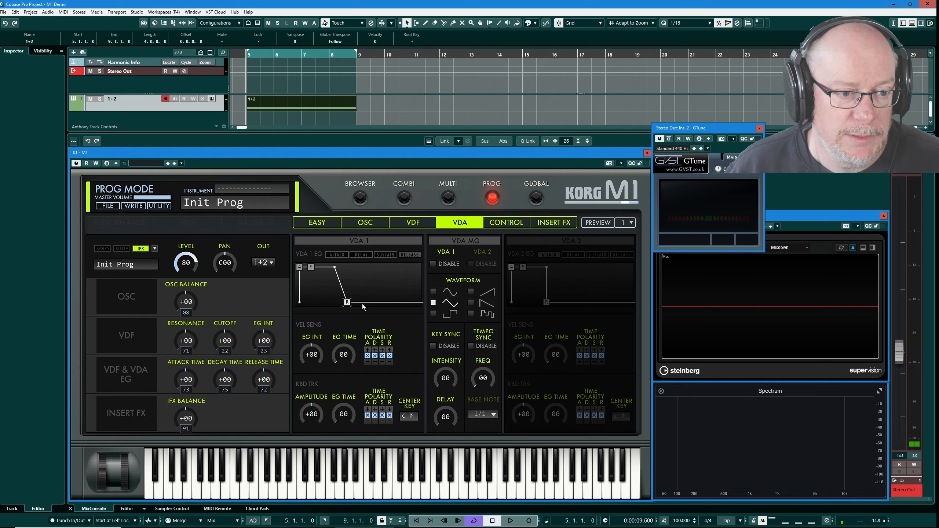
click(364, 223)
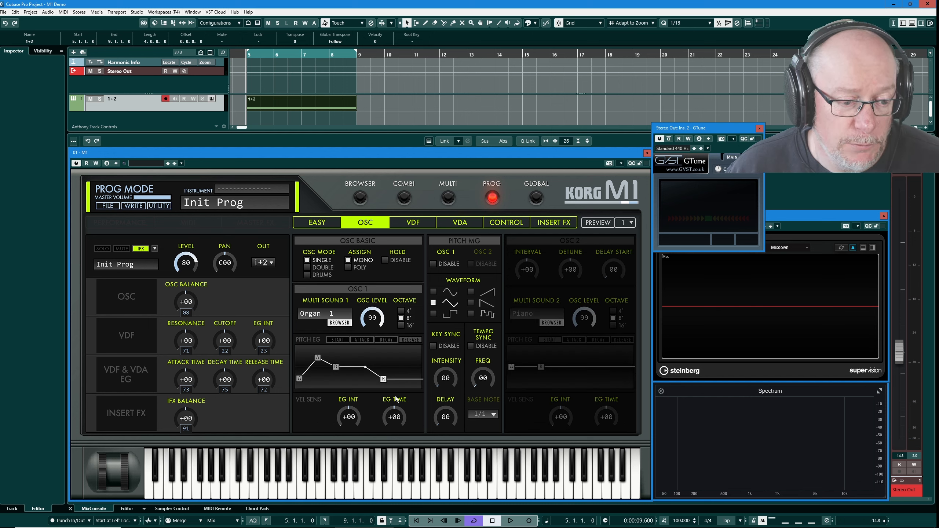
mouse_move(297, 410)
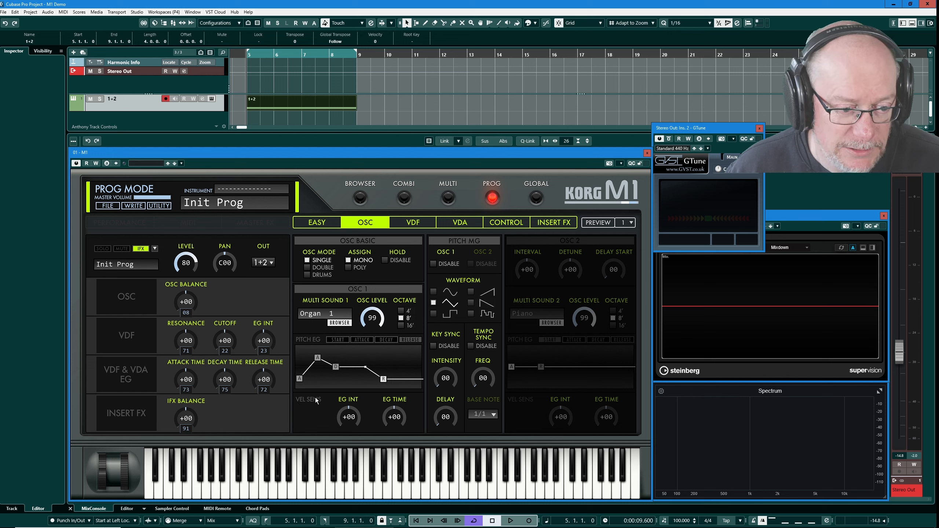
mouse_move(349, 424)
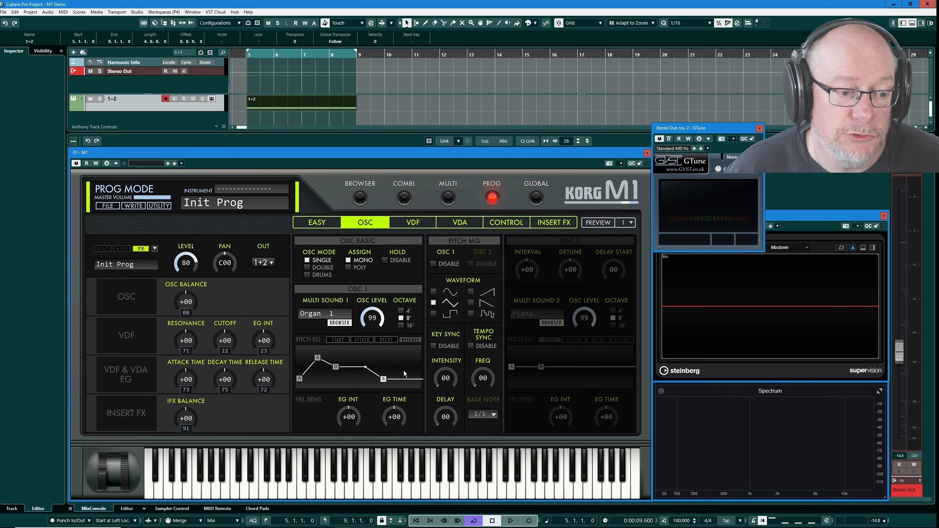
mouse_move(322, 389)
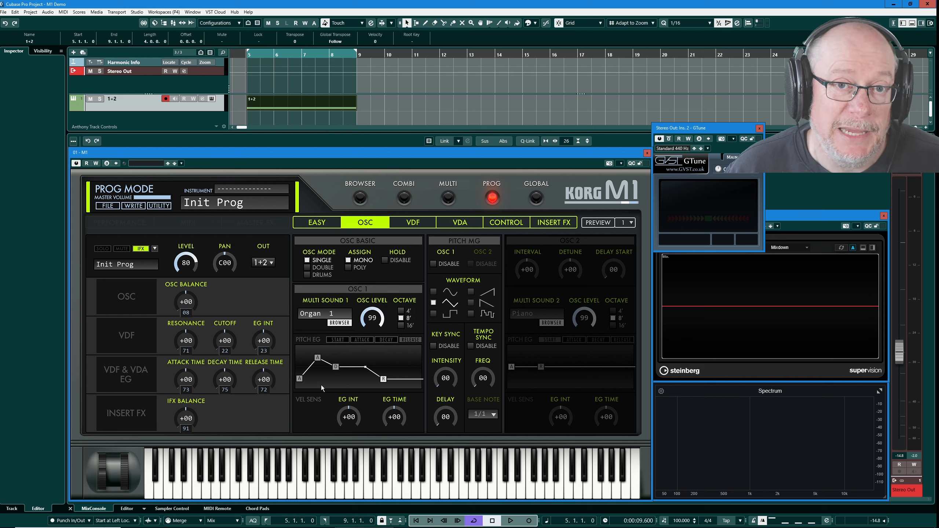
mouse_move(351, 418)
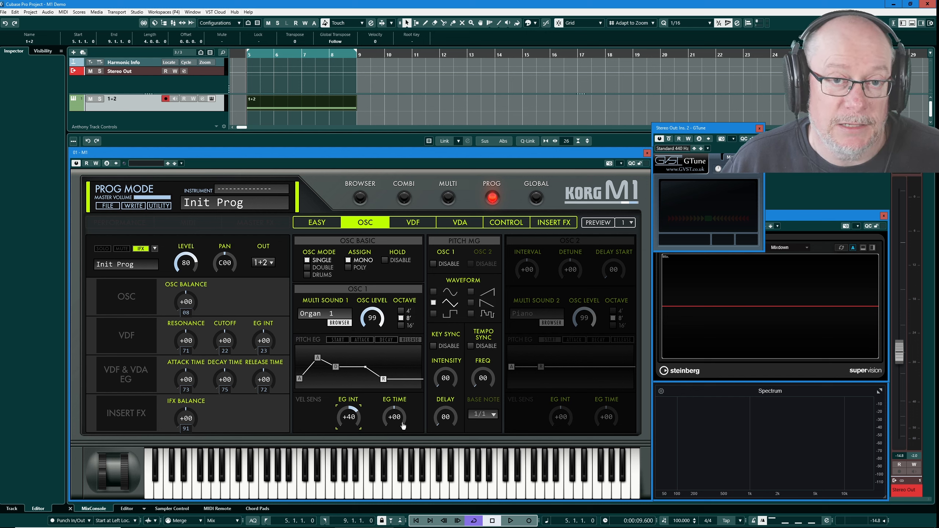
mouse_move(396, 422)
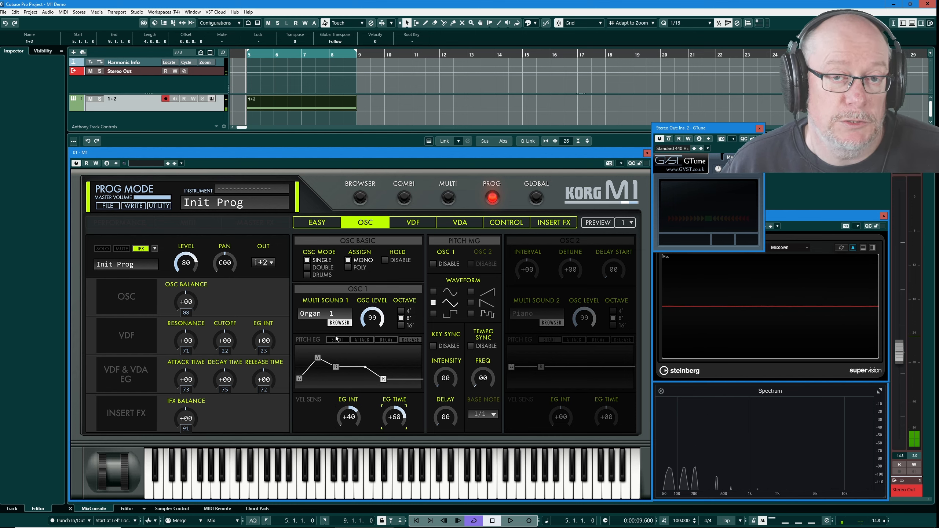
mouse_move(394, 447)
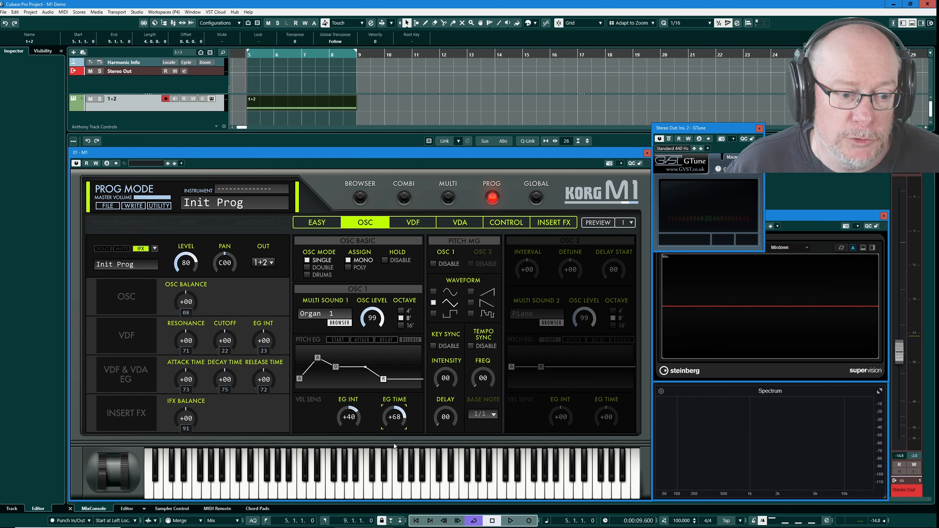
mouse_move(389, 408)
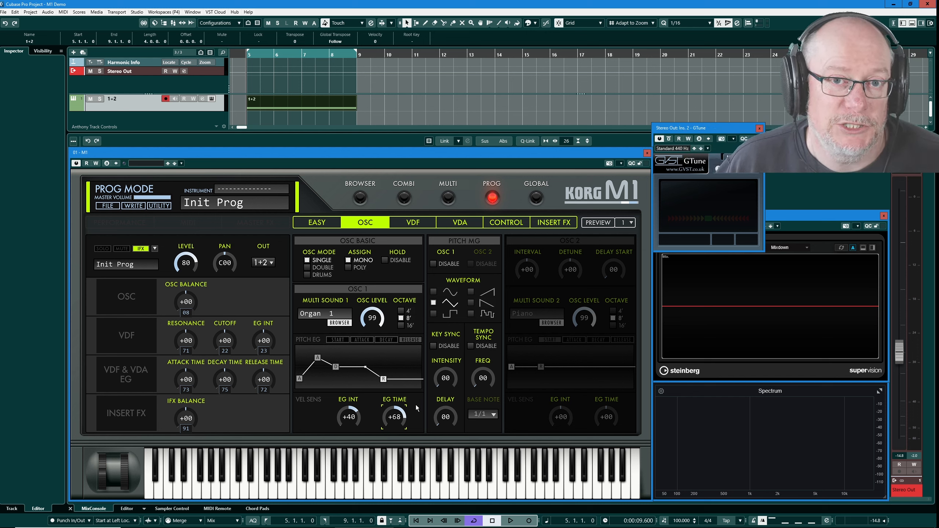
mouse_move(425, 404)
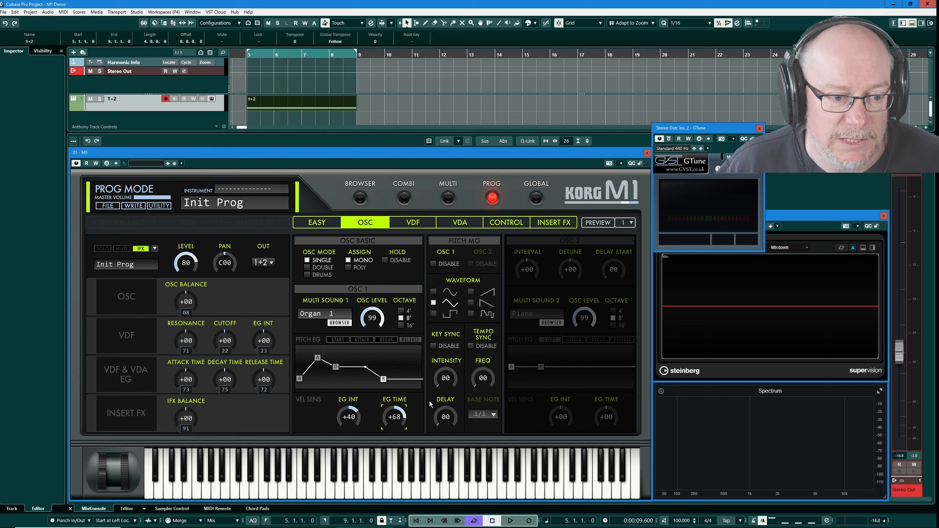
mouse_move(462, 350)
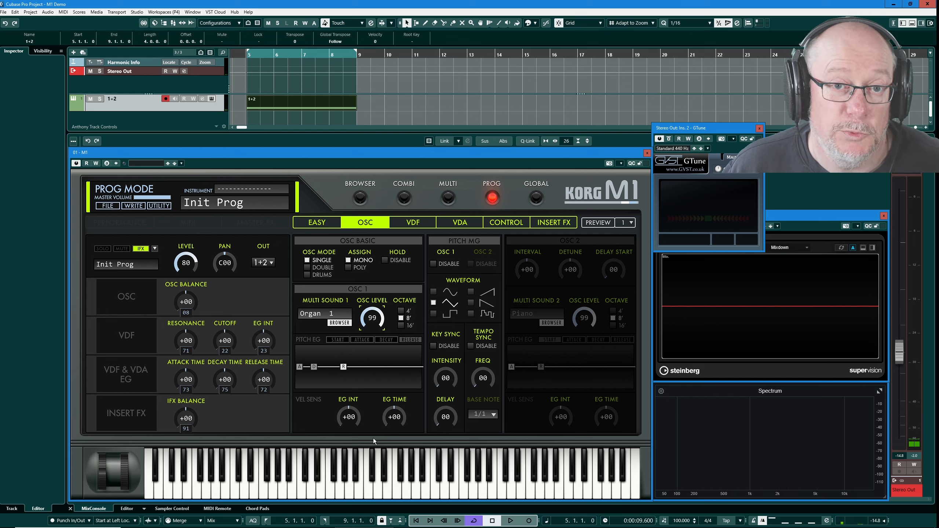
mouse_move(355, 370)
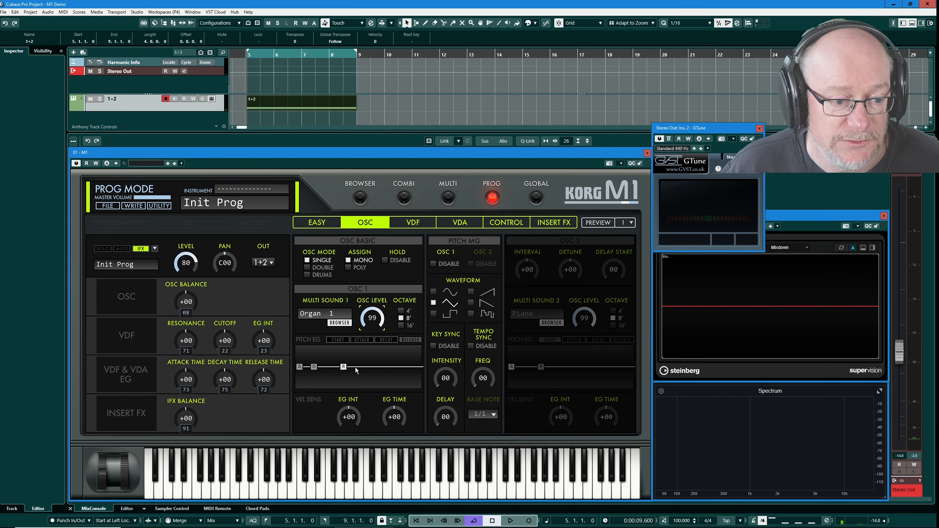
mouse_move(420, 367)
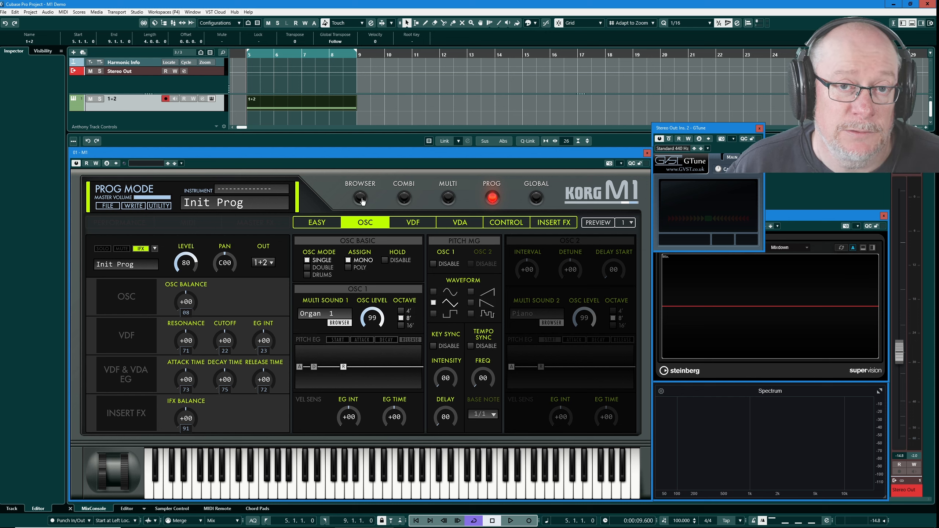
Load the M01 37 Timp&Bells preset from Card 1 to audition it
click(360, 195)
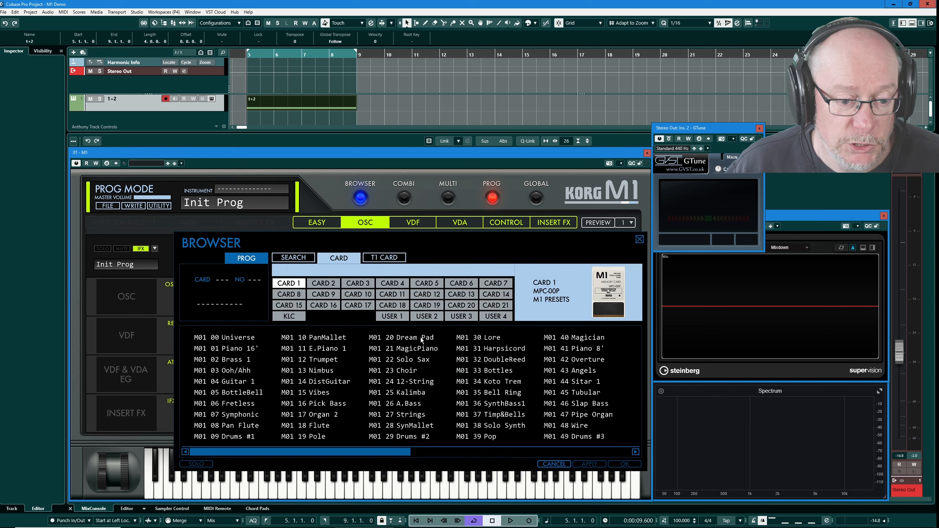
click(492, 414)
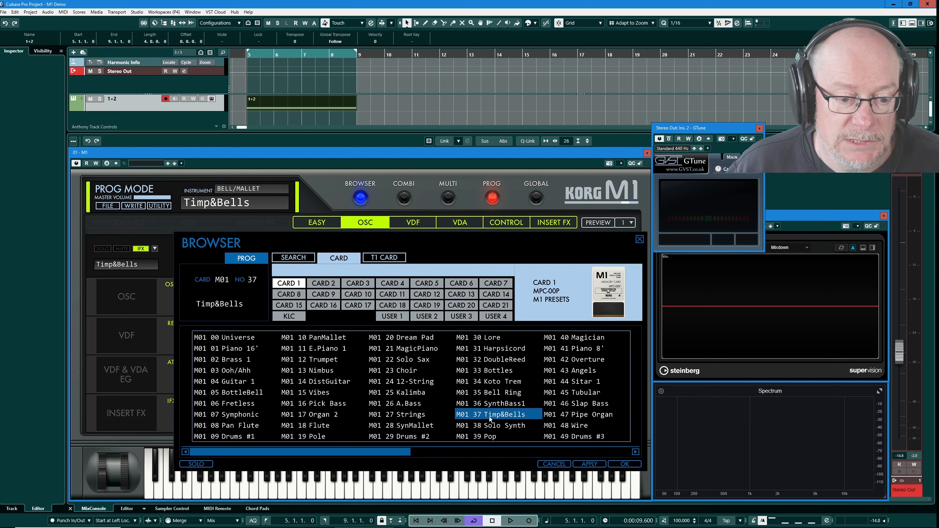
click(623, 464)
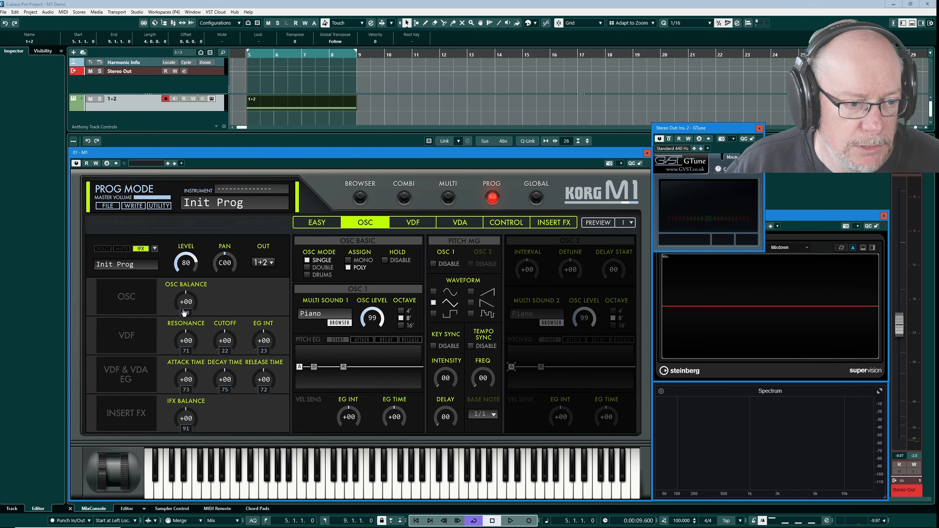
Open the OSC 1 multisound selector to switch Piano back to Organ 1
click(339, 322)
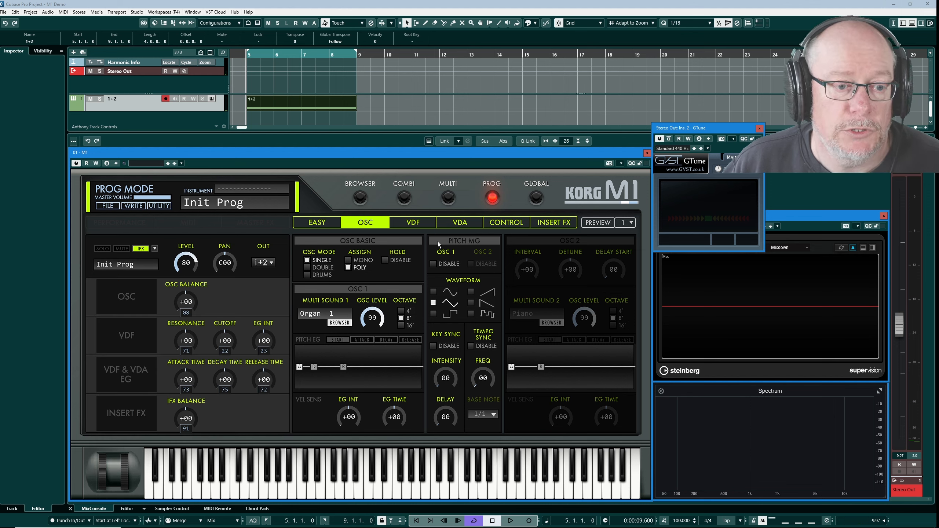
mouse_move(482, 245)
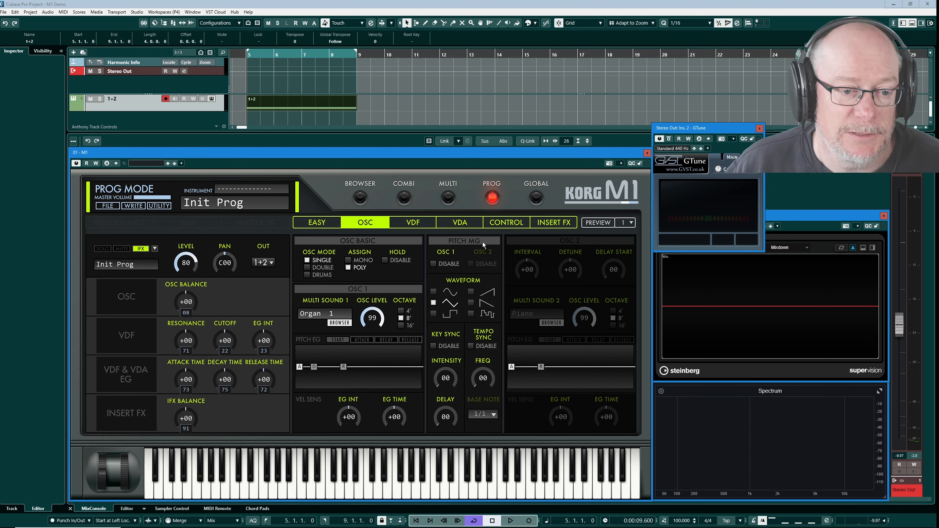
mouse_move(396, 415)
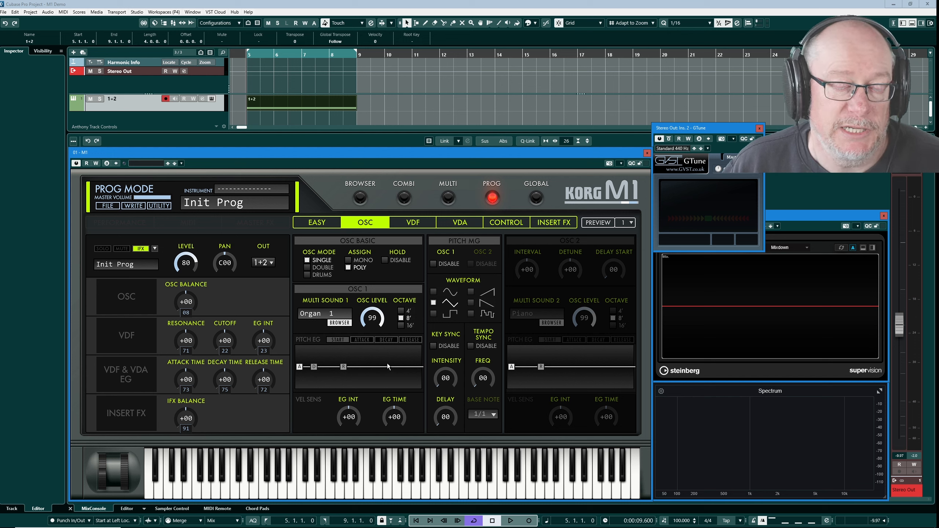
mouse_move(473, 244)
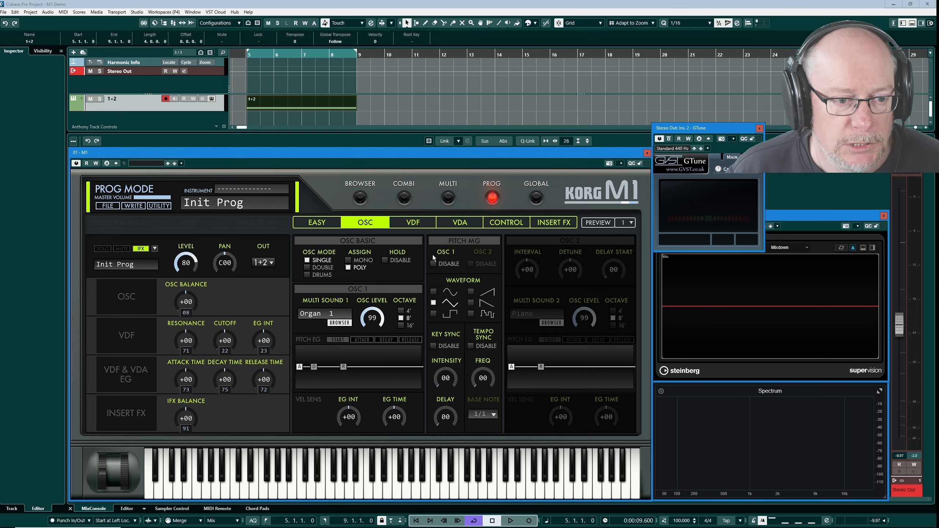
Tick OSC 1 Enable in the Pitch MG section
click(433, 263)
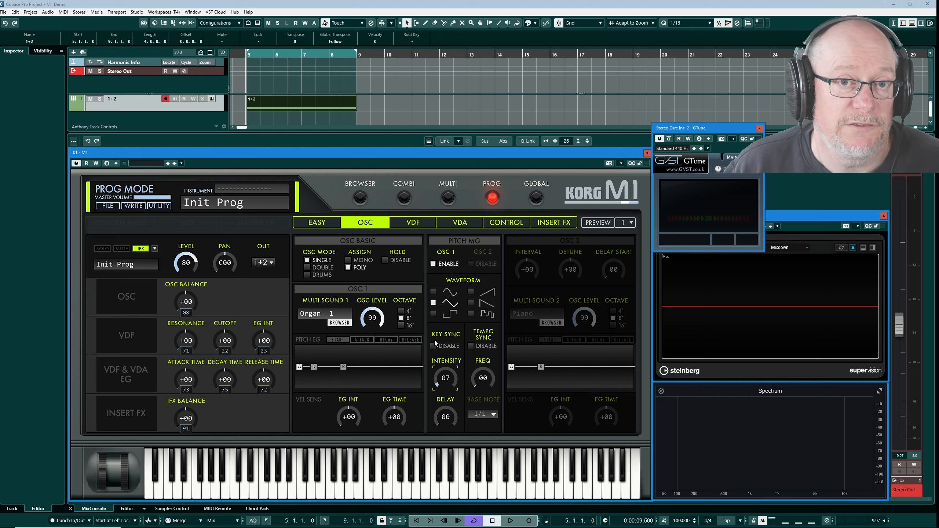
mouse_move(513, 374)
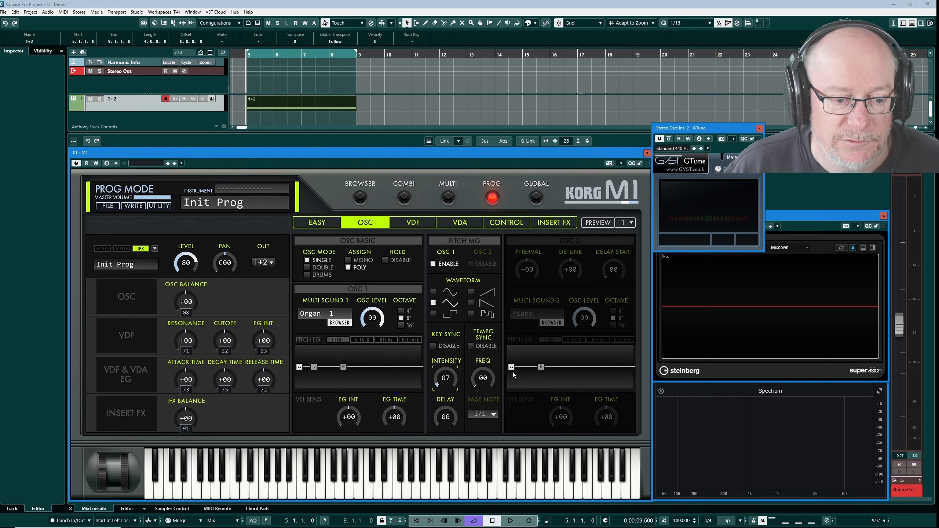
mouse_move(516, 393)
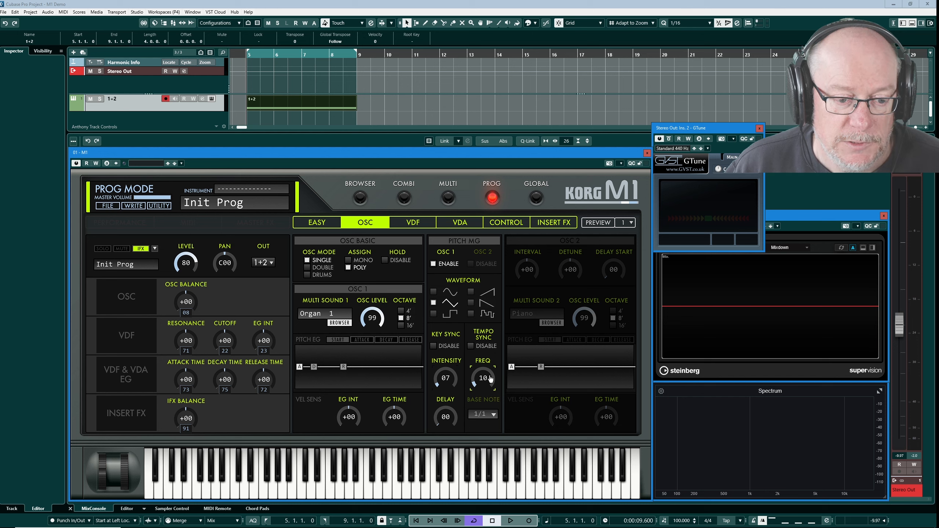
mouse_move(452, 366)
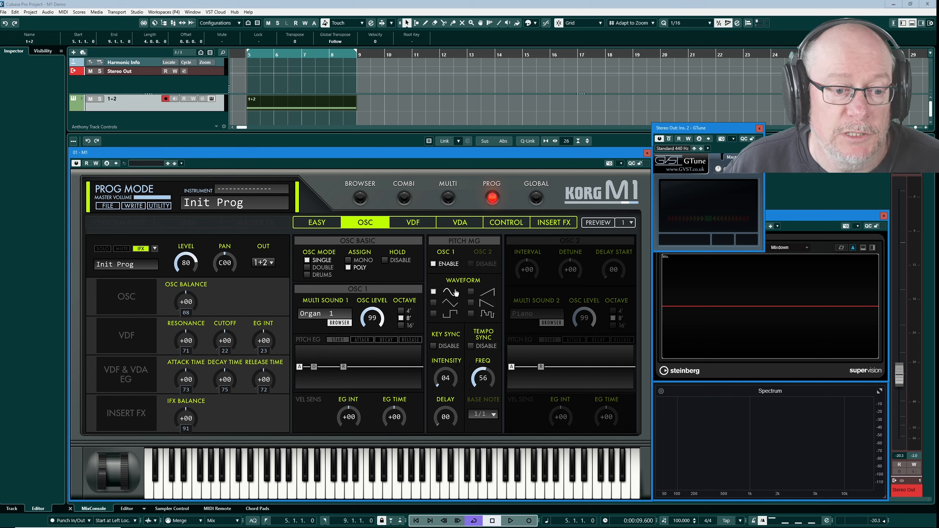
mouse_move(505, 371)
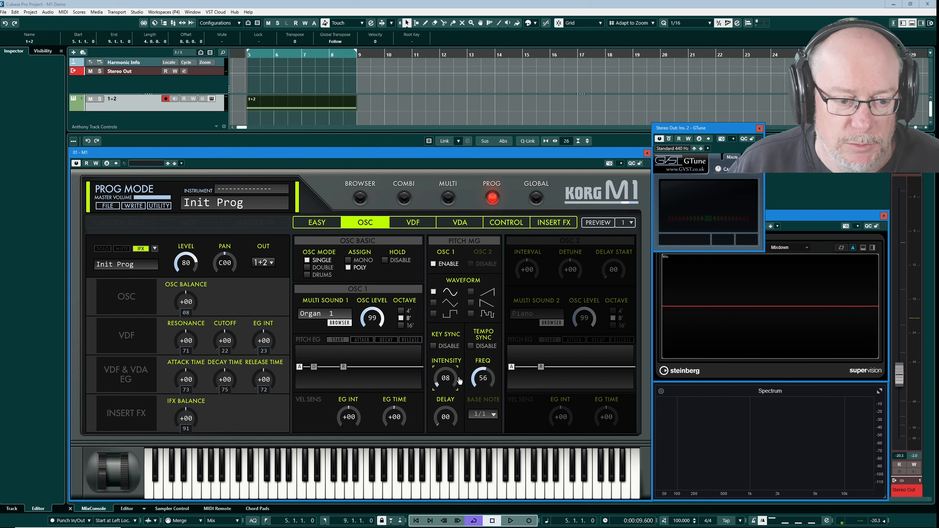
mouse_move(446, 423)
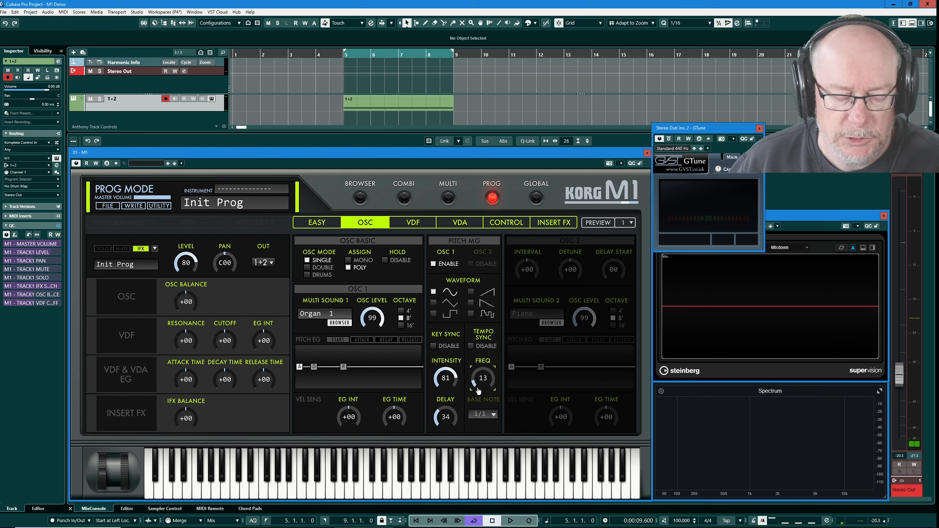
mouse_move(436, 349)
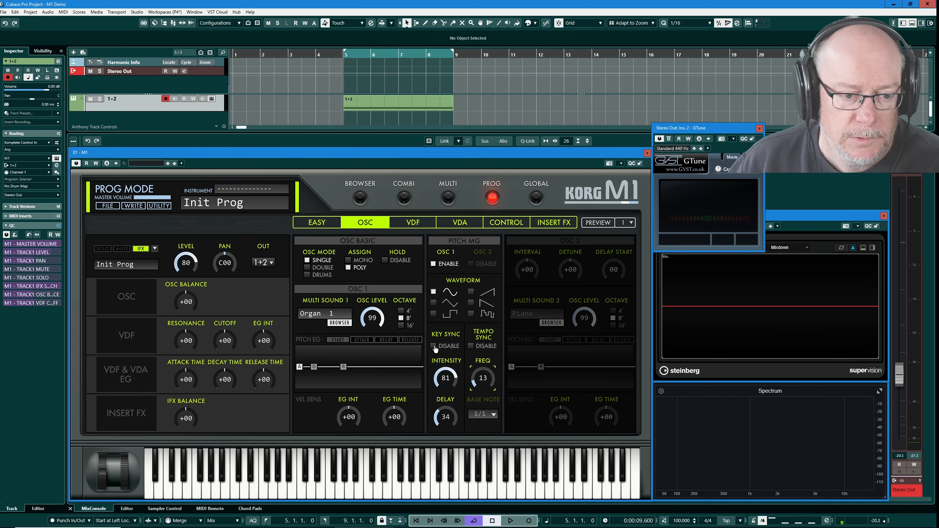
Turn Pitch MG Key Sync on to test it, then set it back to Disable
click(434, 346)
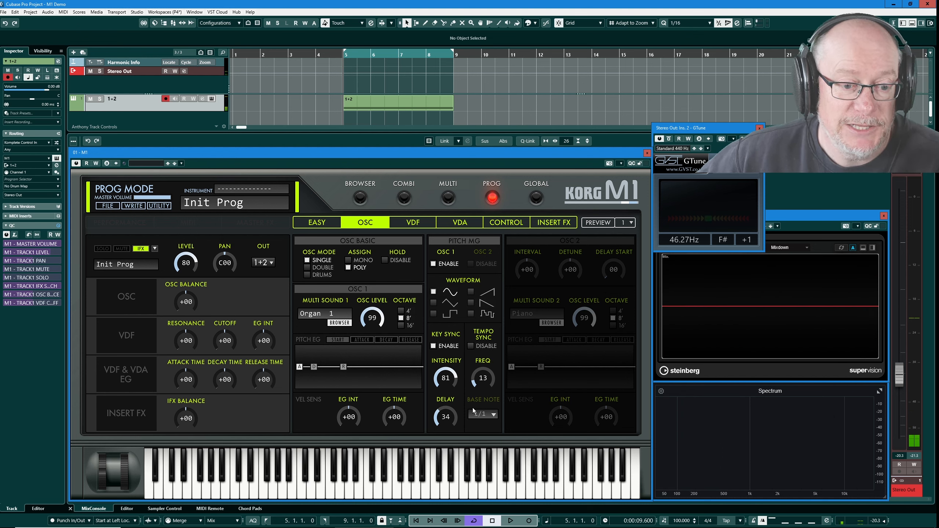
click(434, 346)
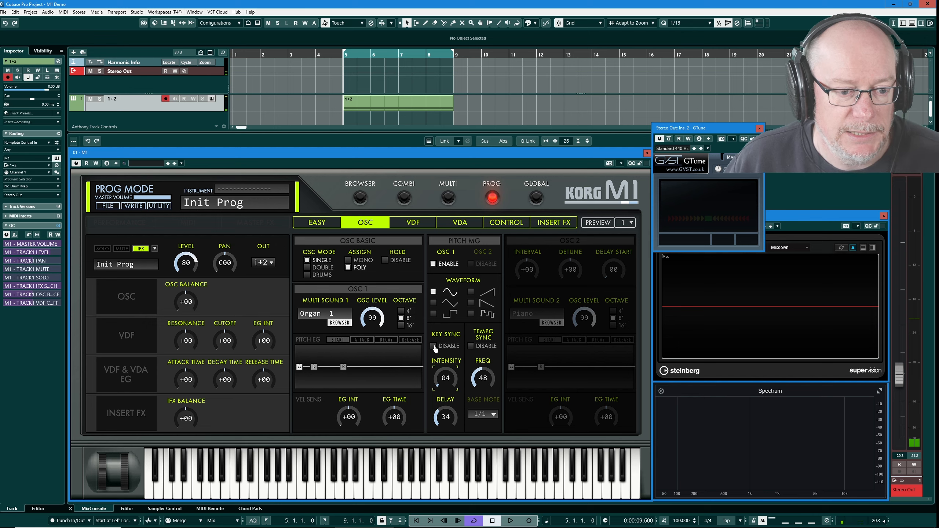
mouse_move(490, 342)
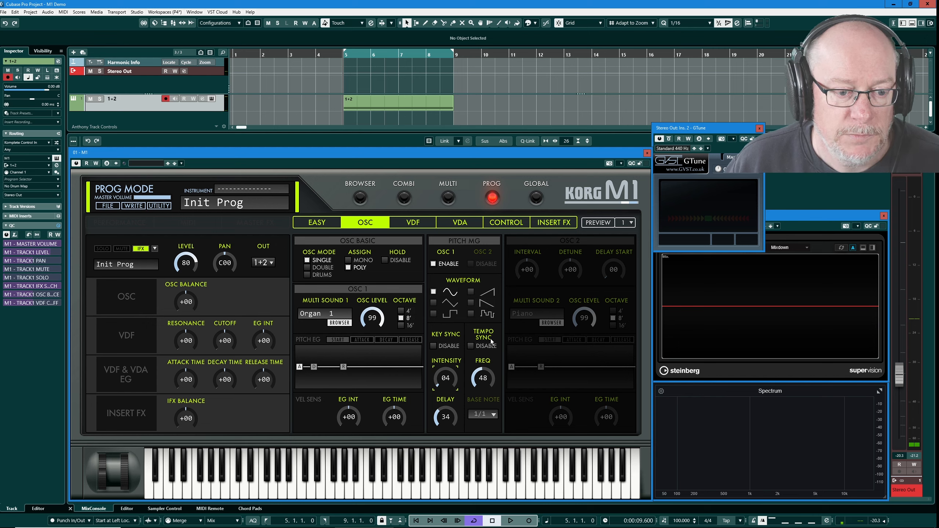
mouse_move(578, 379)
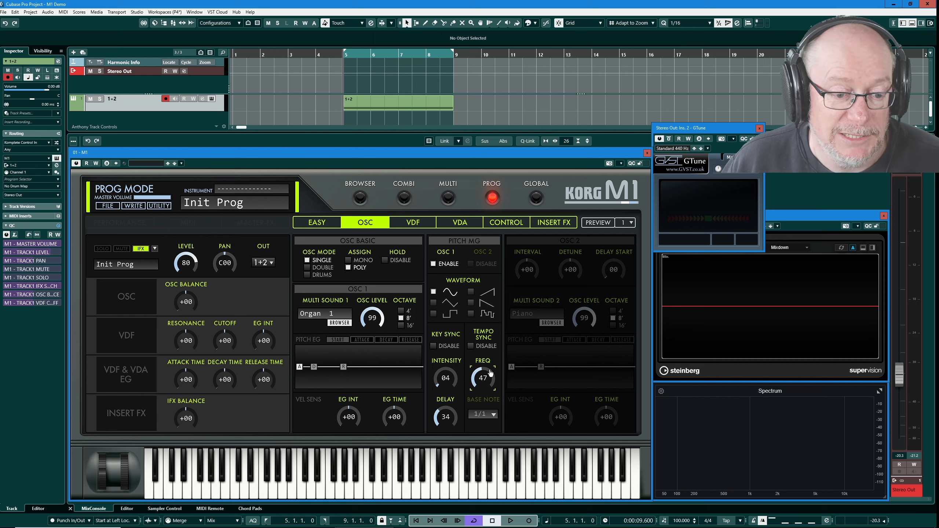
Sync the vibrato rate to tempo with a 1/4 base note, then disable OSC 1 vibrato
click(471, 346)
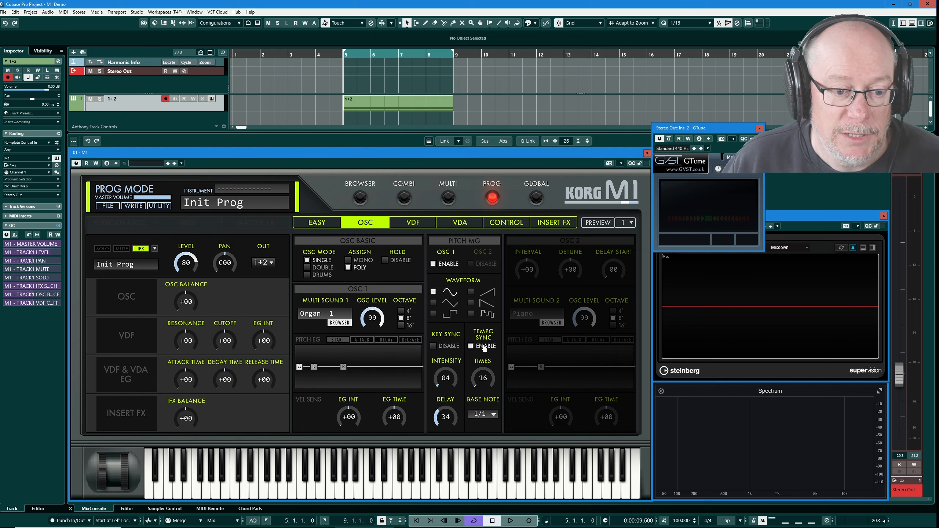
mouse_move(702, 486)
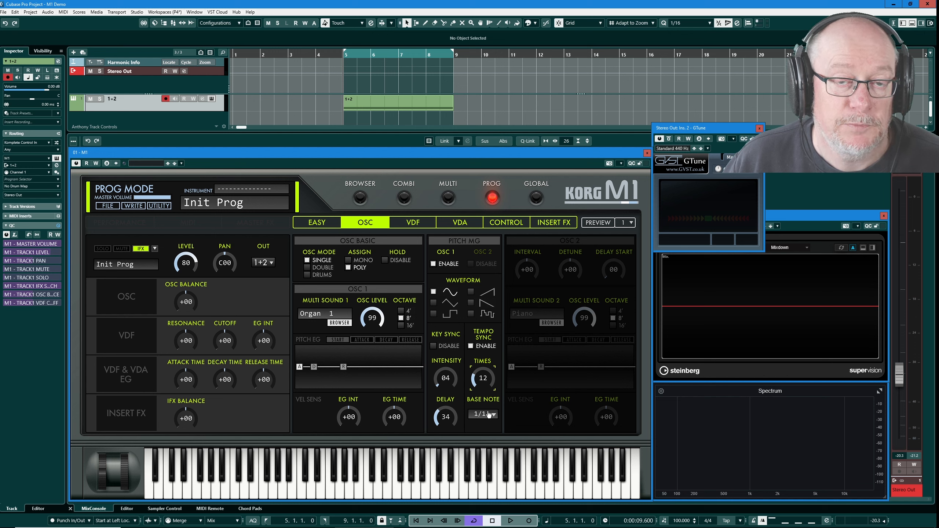
click(482, 415)
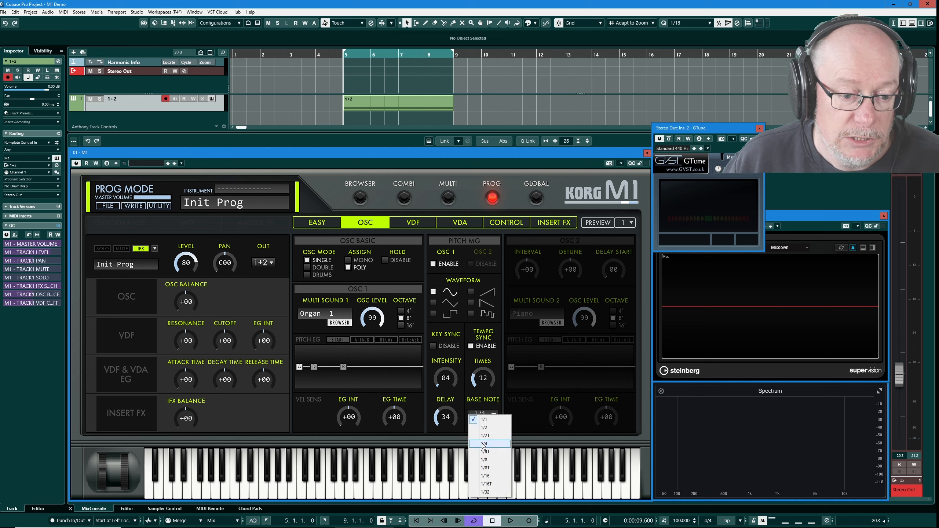
click(483, 443)
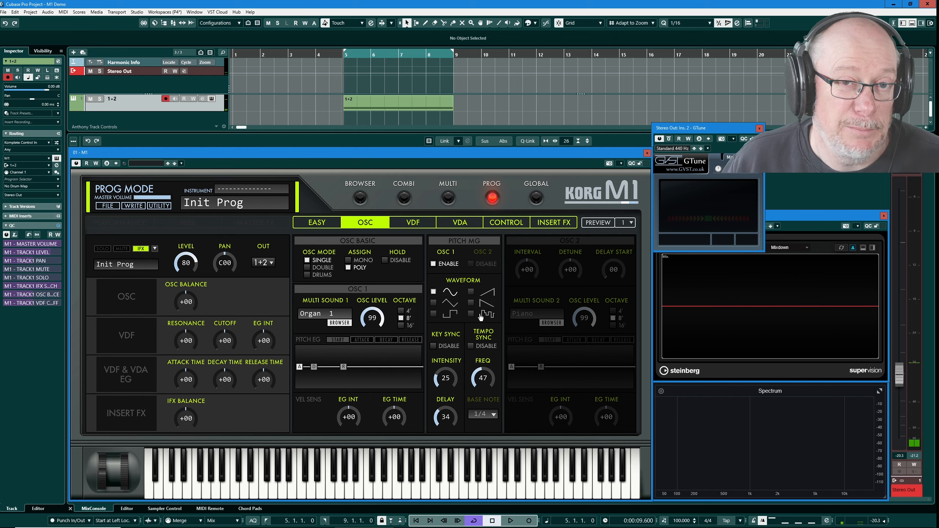
mouse_move(473, 235)
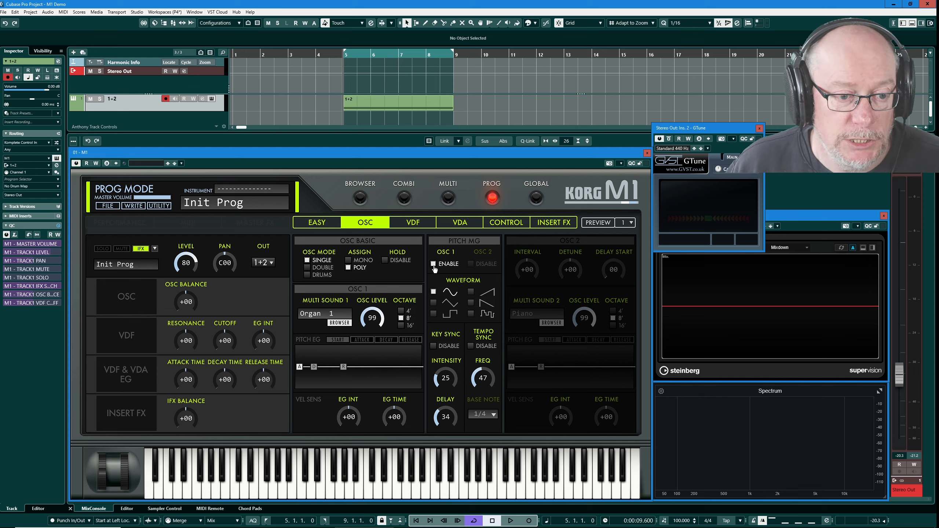
click(434, 264)
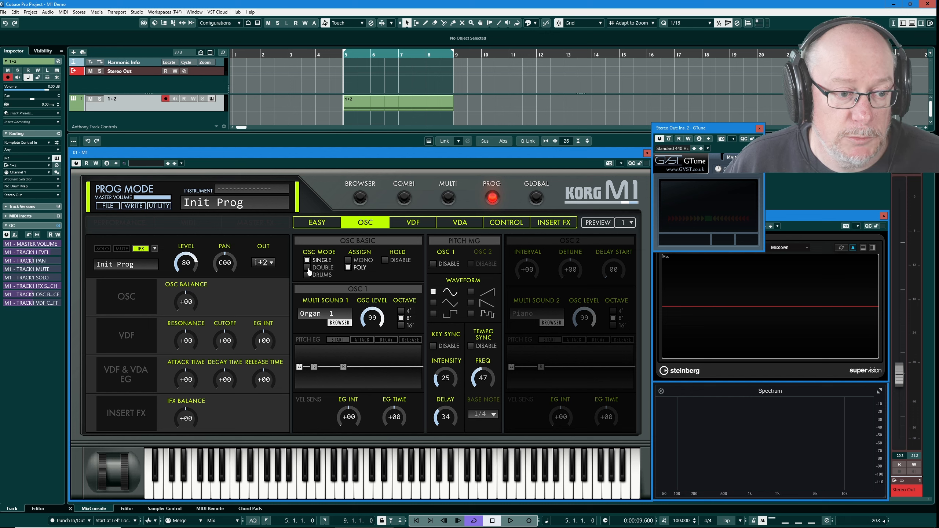
Switch OSC MODE to DOUBLE, layering a Piano oscillator 2 with Organ 1
click(307, 267)
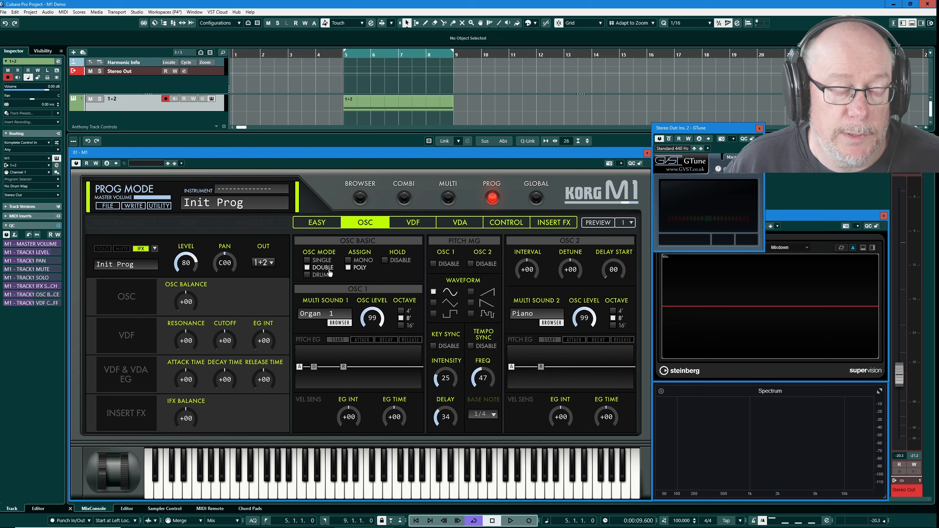
mouse_move(512, 324)
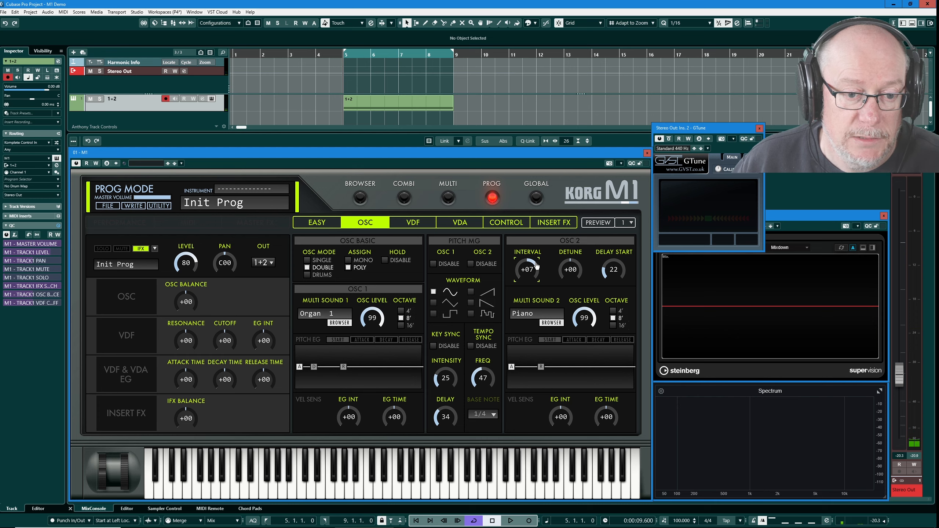
mouse_move(535, 265)
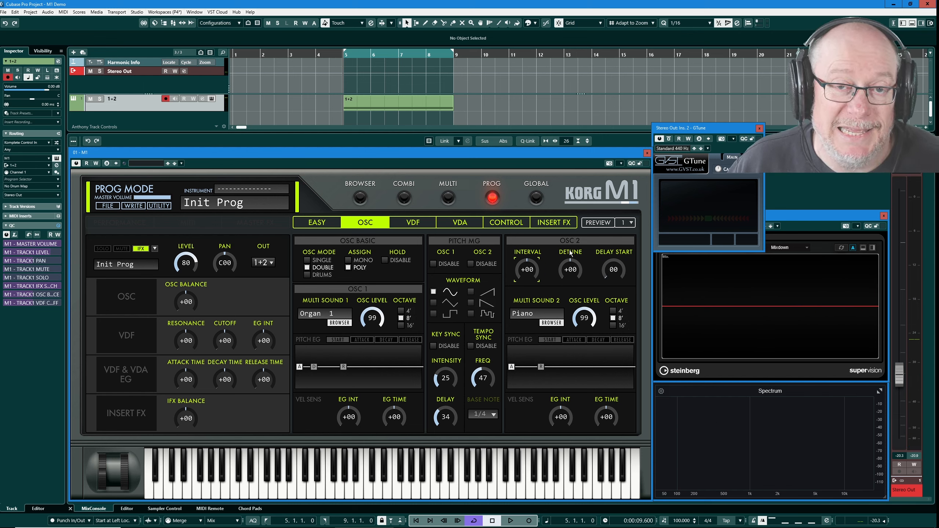
Give oscillator 2 the Organ 2 multisound detuned +07, then return to SINGLE mode
click(551, 322)
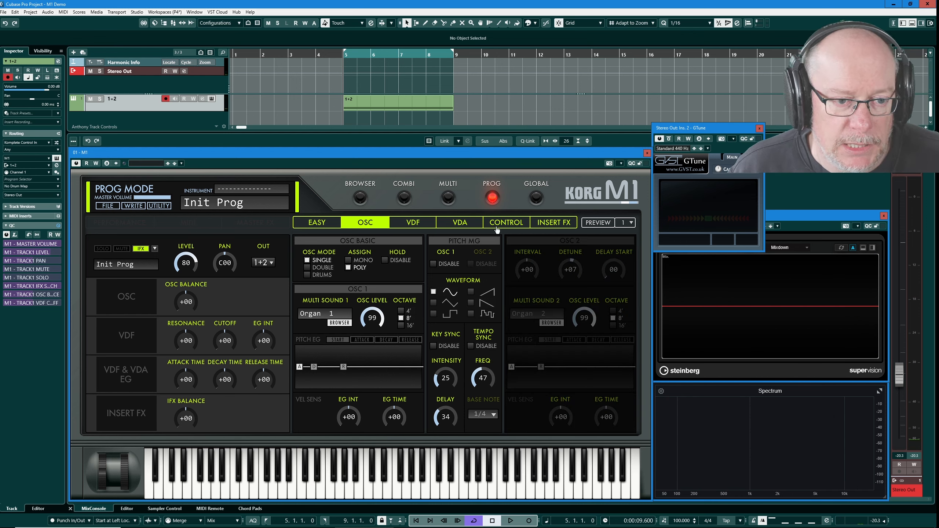
Show the VDA page and drag the VDA 1 attack point right for a slower fade-in
click(459, 222)
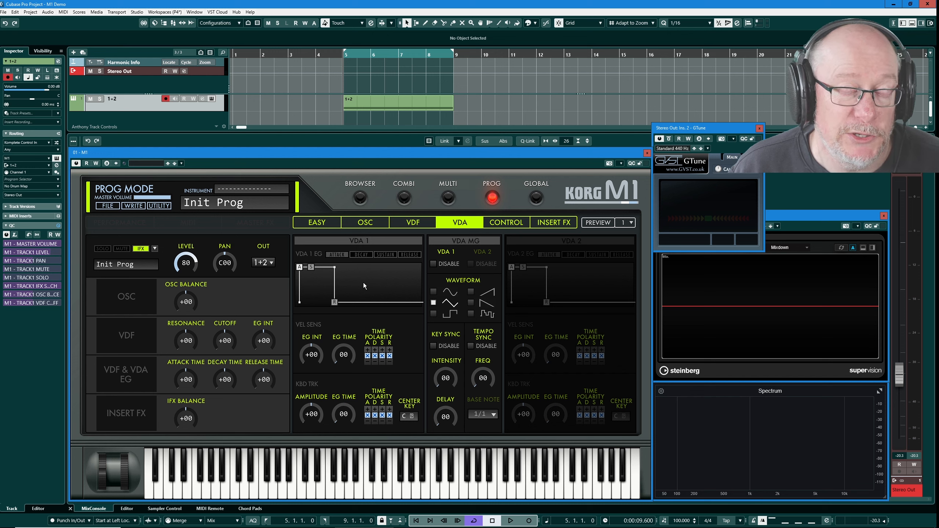
mouse_move(383, 267)
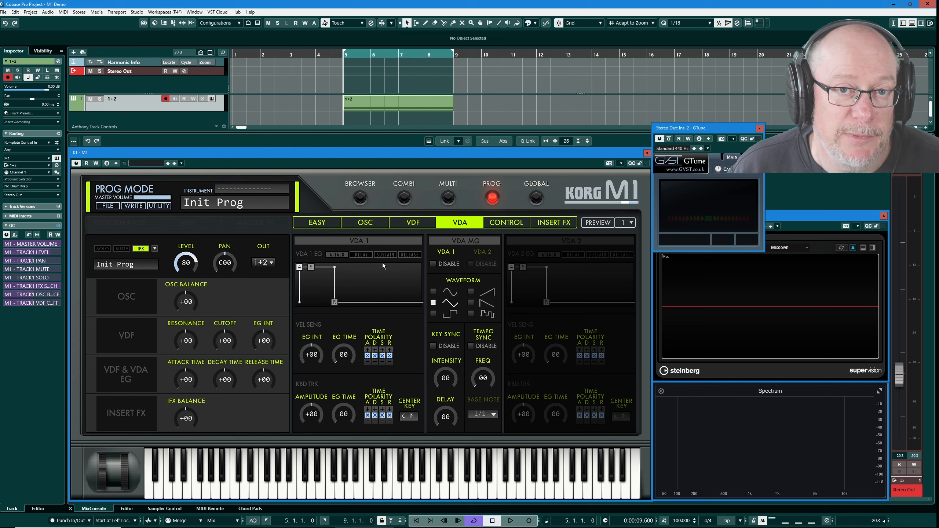
mouse_move(338, 287)
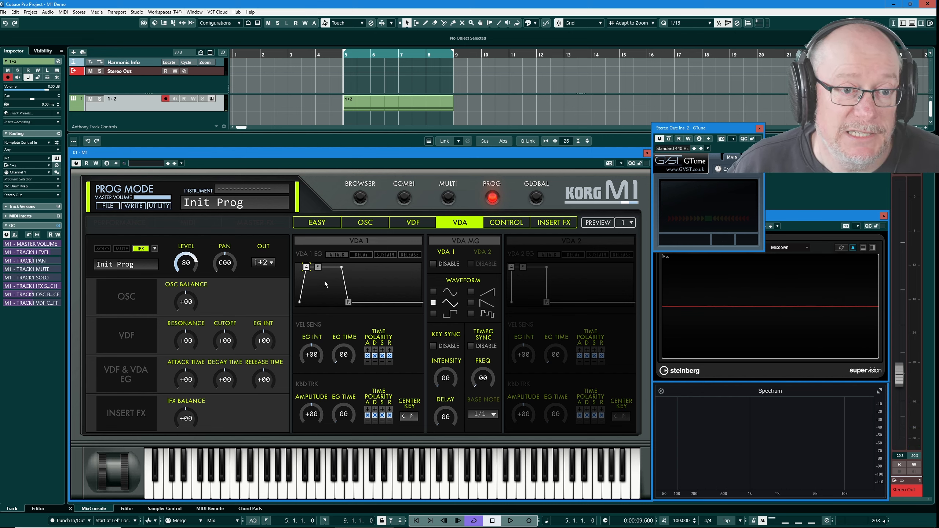
mouse_move(353, 275)
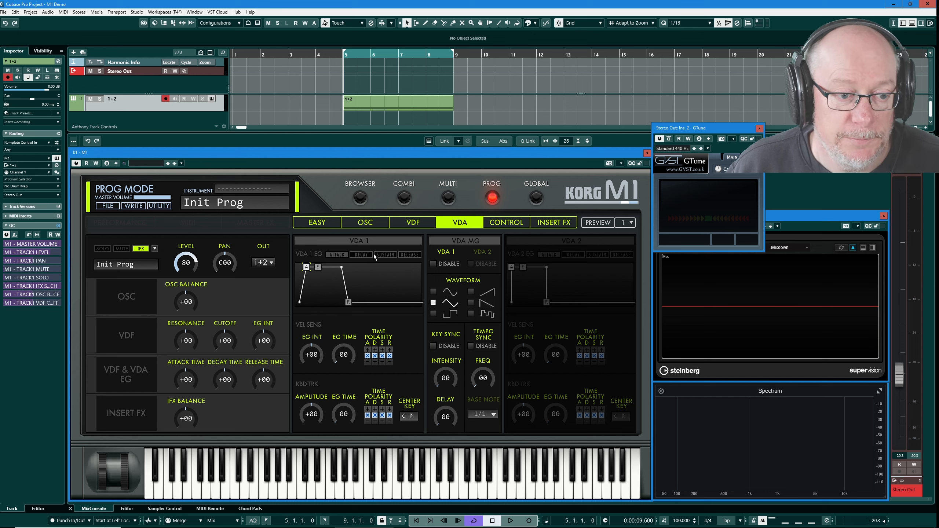
mouse_move(363, 258)
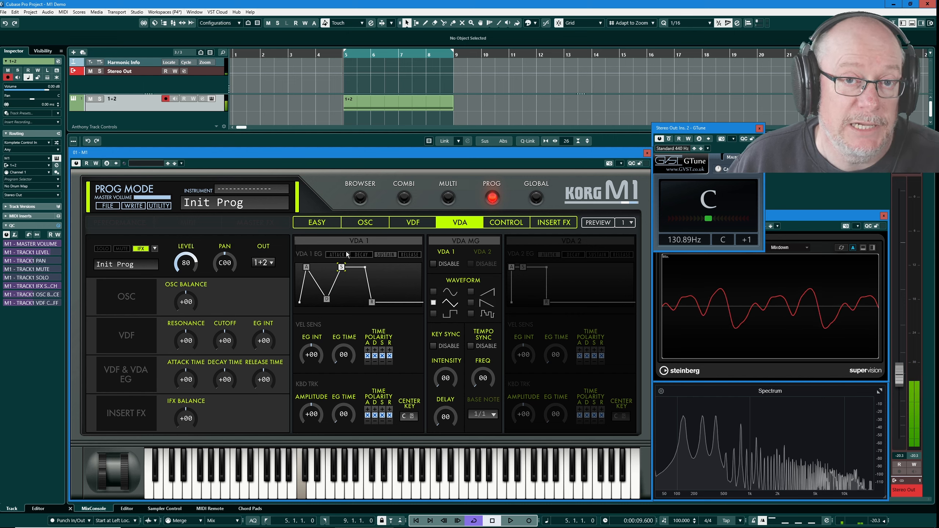
mouse_move(354, 307)
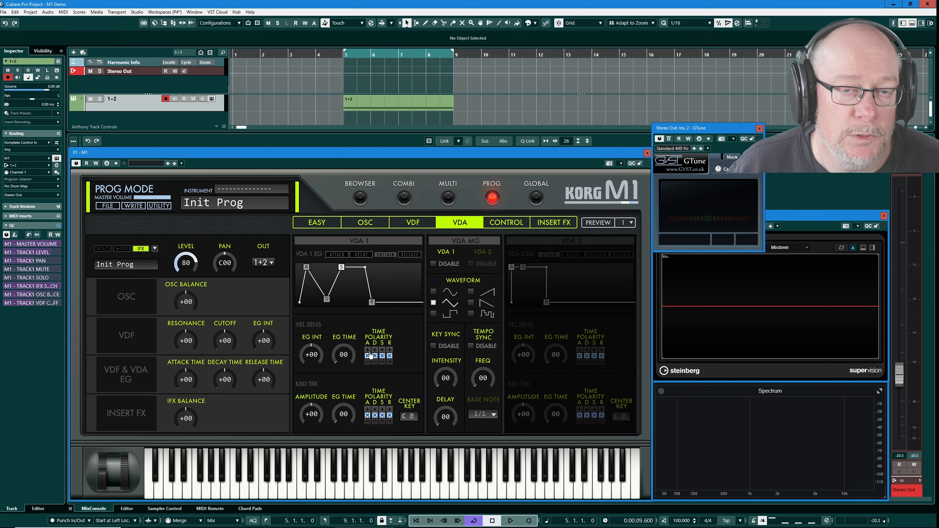
mouse_move(384, 360)
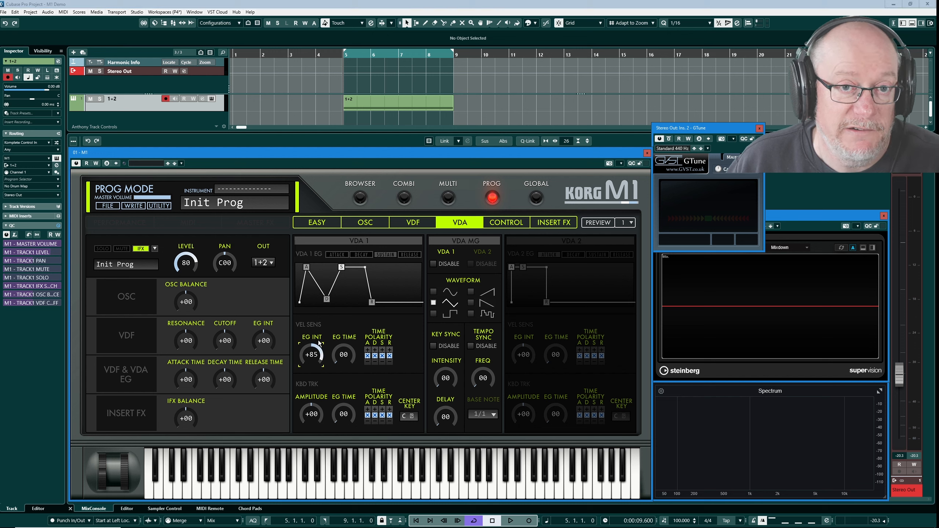
mouse_move(643, 407)
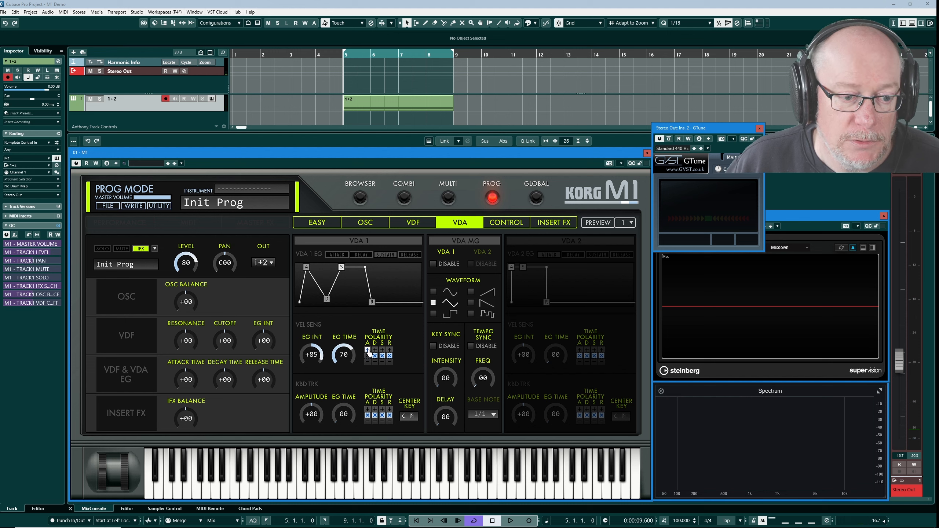
mouse_move(368, 352)
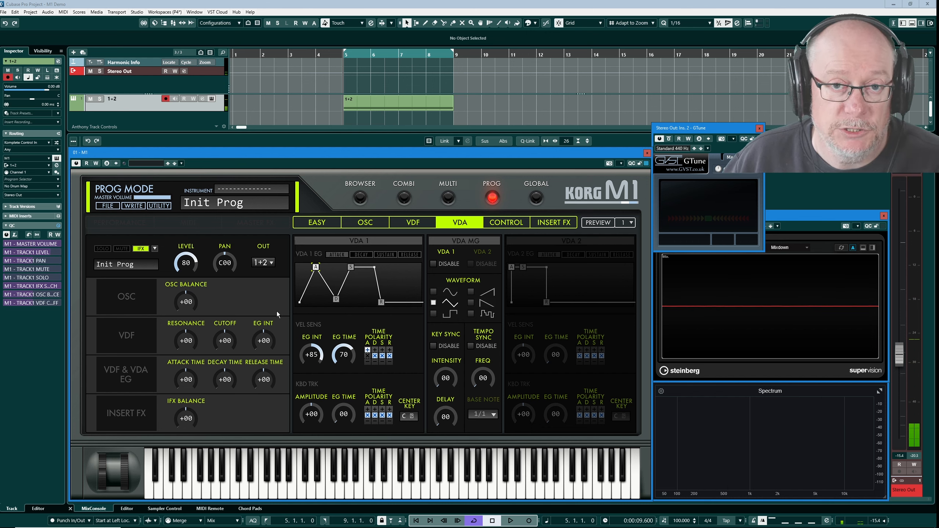
mouse_move(288, 337)
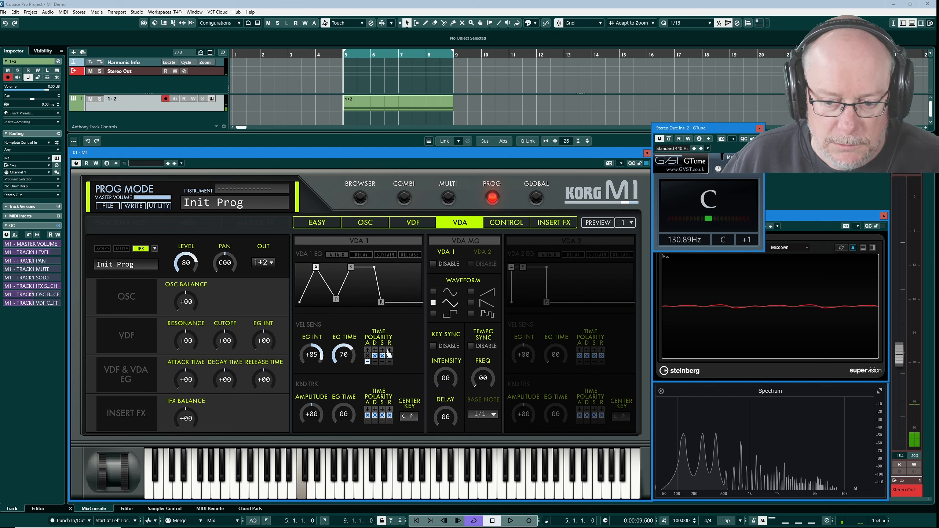
mouse_move(731, 420)
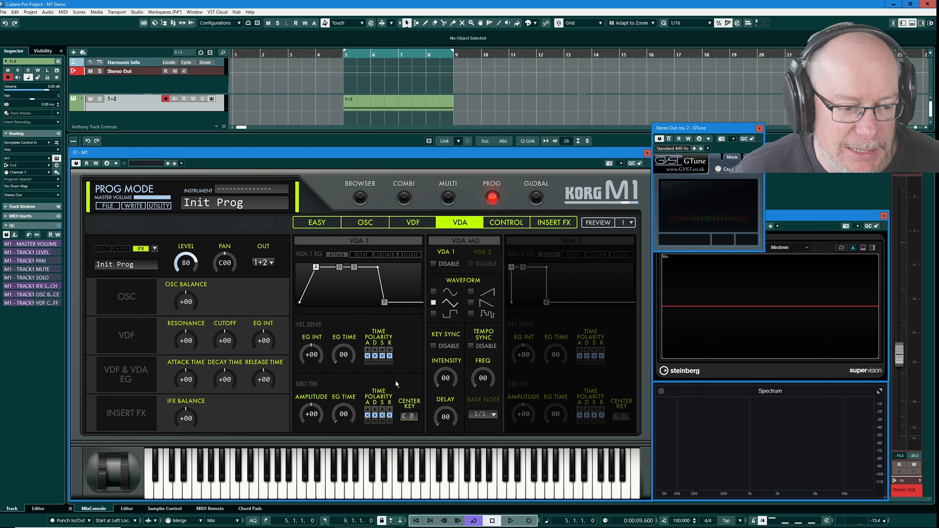
mouse_move(350, 418)
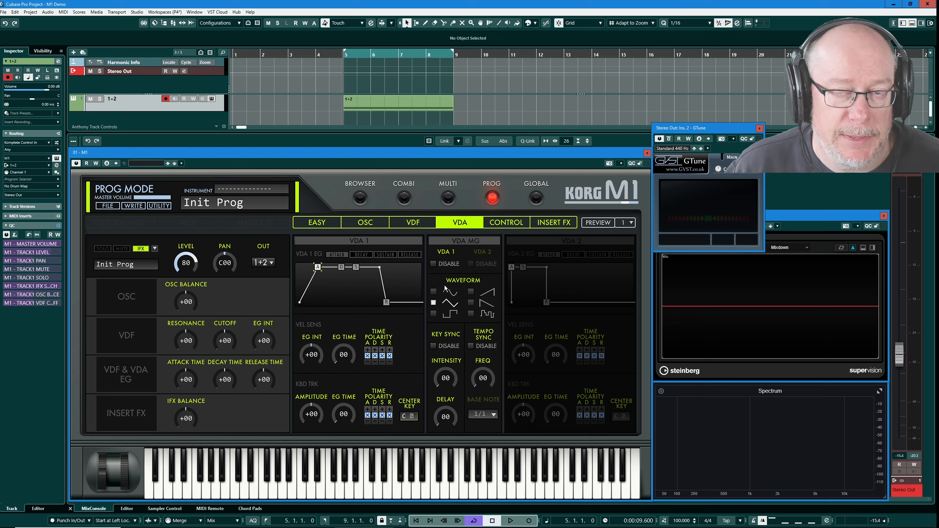
mouse_move(405, 311)
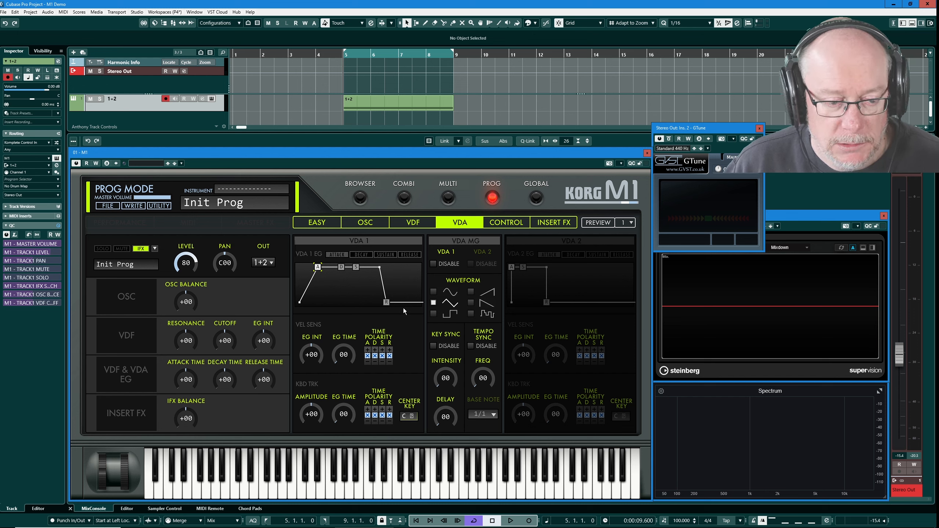
mouse_move(395, 428)
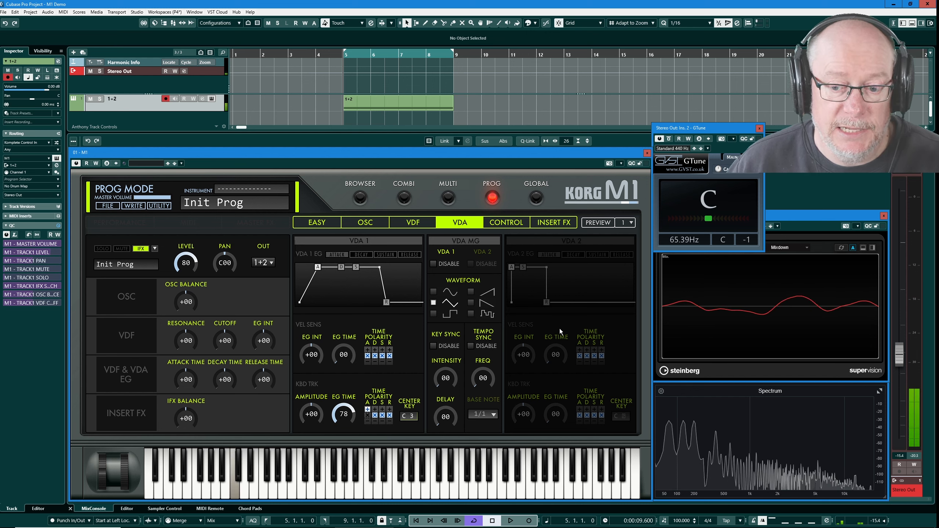
mouse_move(787, 344)
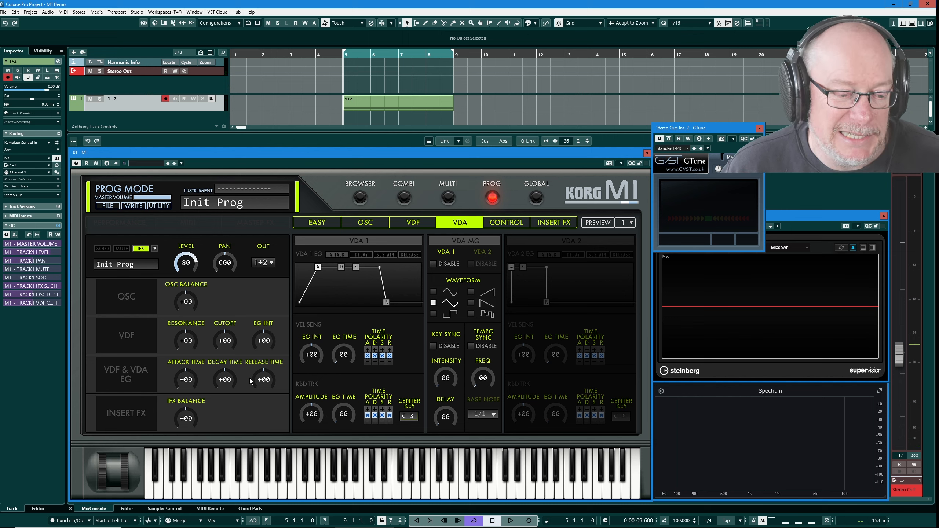
mouse_move(471, 358)
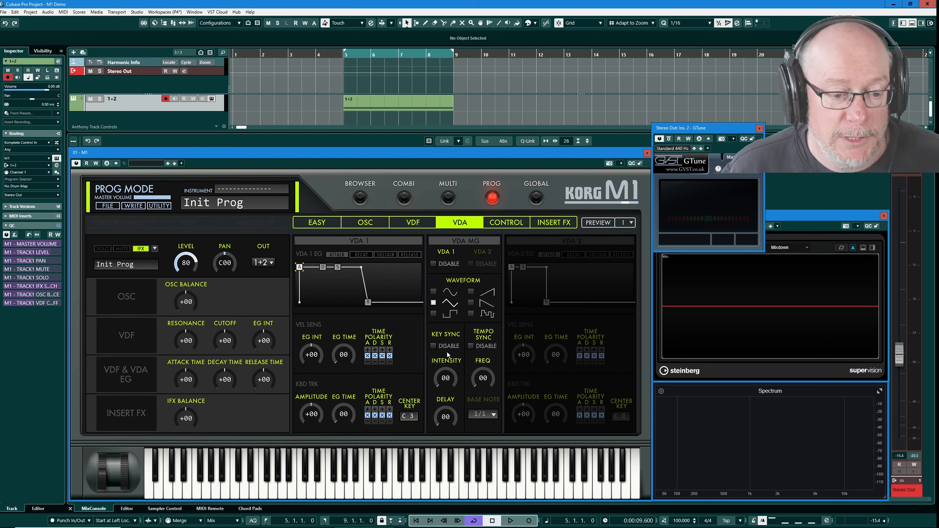
mouse_move(447, 390)
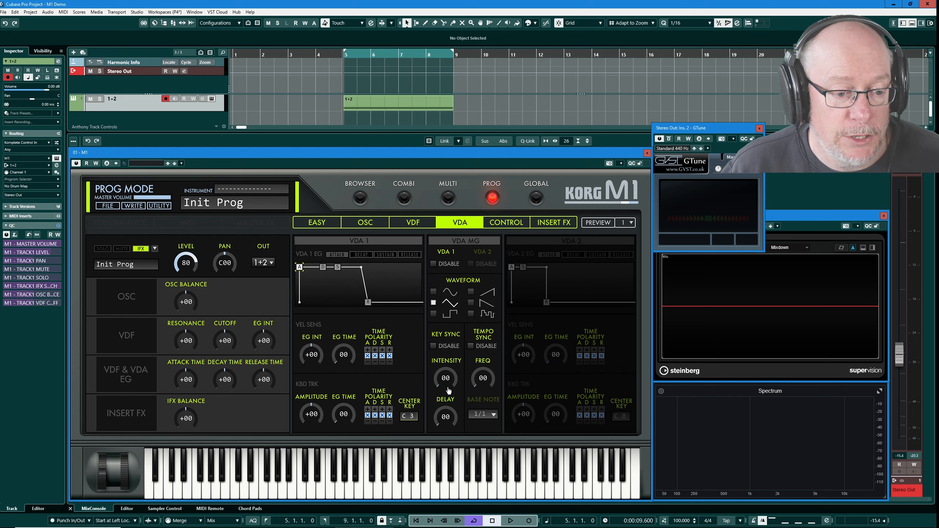